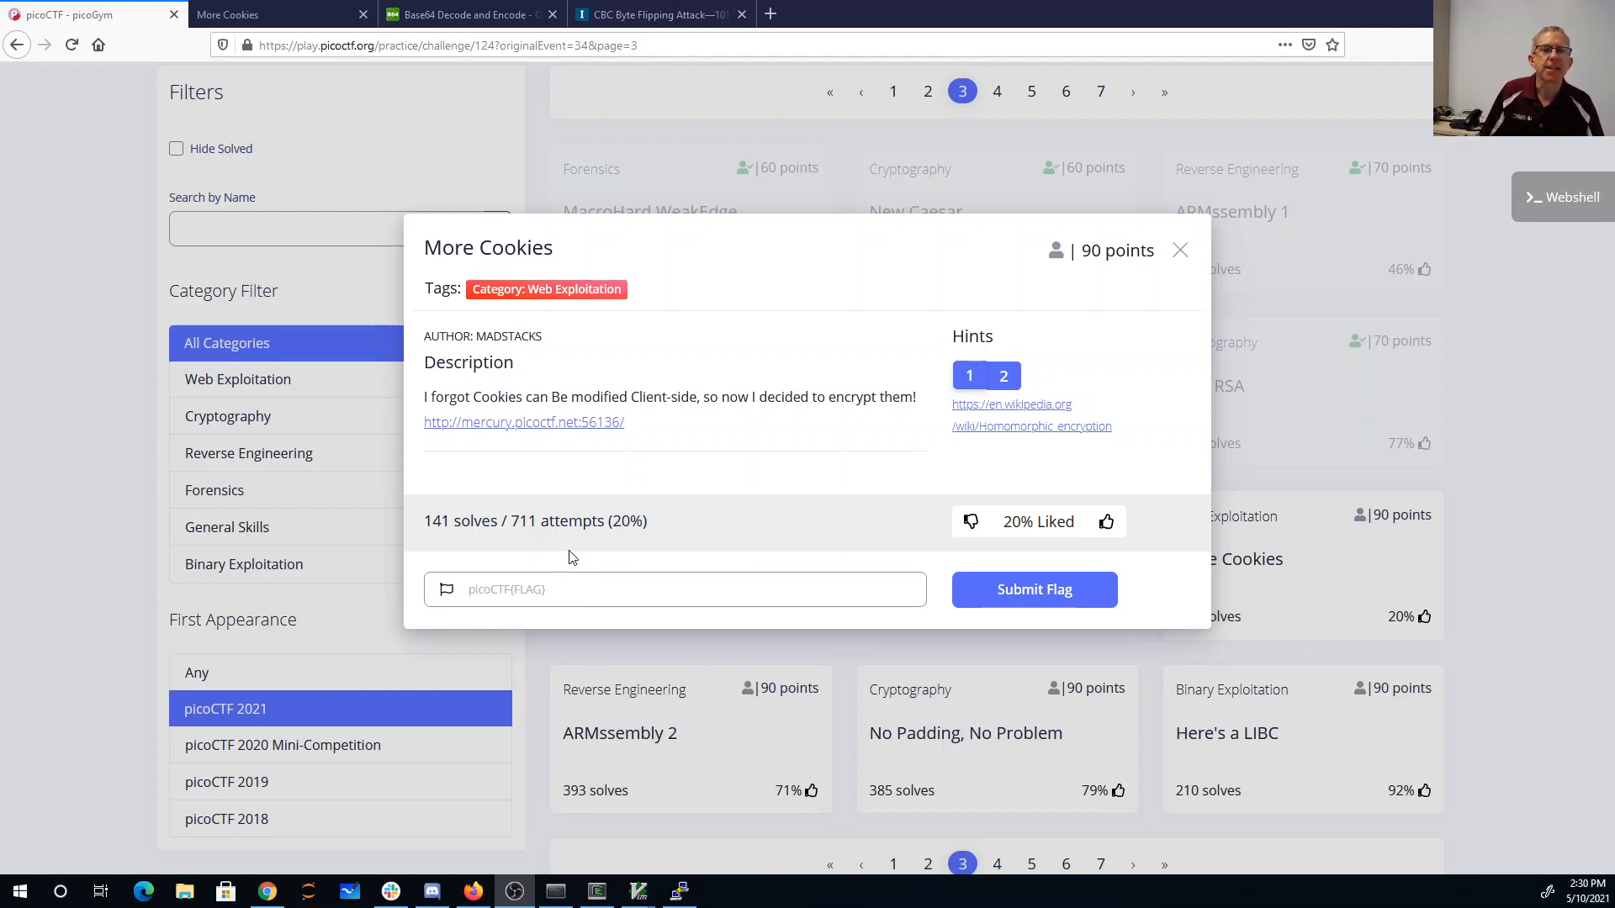
pyautogui.moveTo(585, 425)
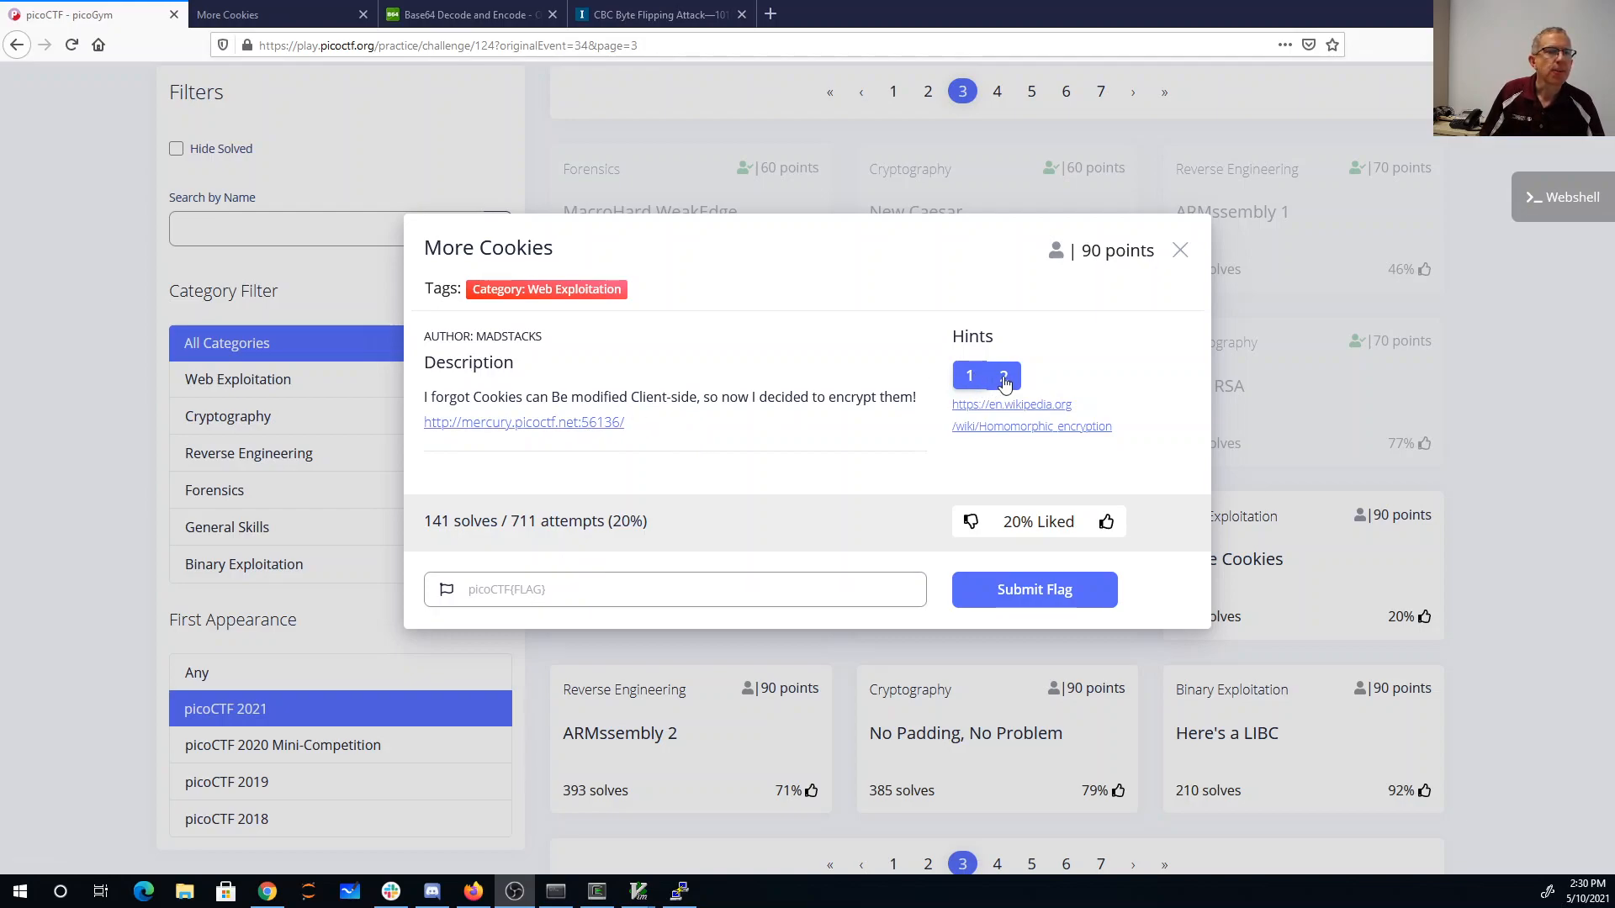
# - Read the challenge's two hints and switch to the challenge website tab
pyautogui.click(1003, 375)
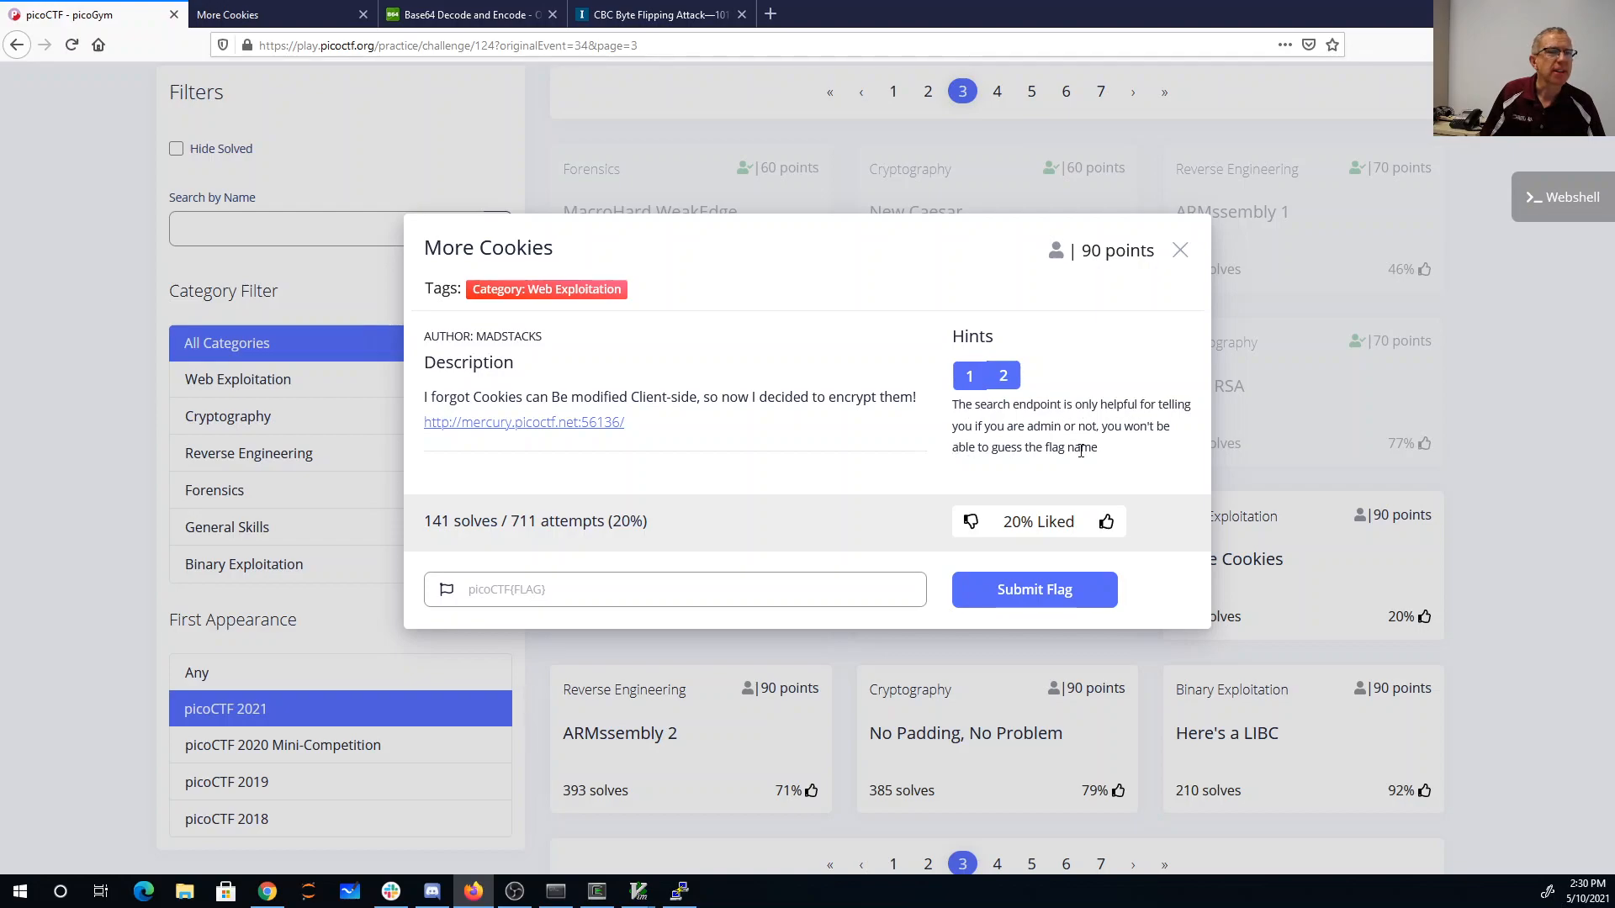
pyautogui.click(969, 375)
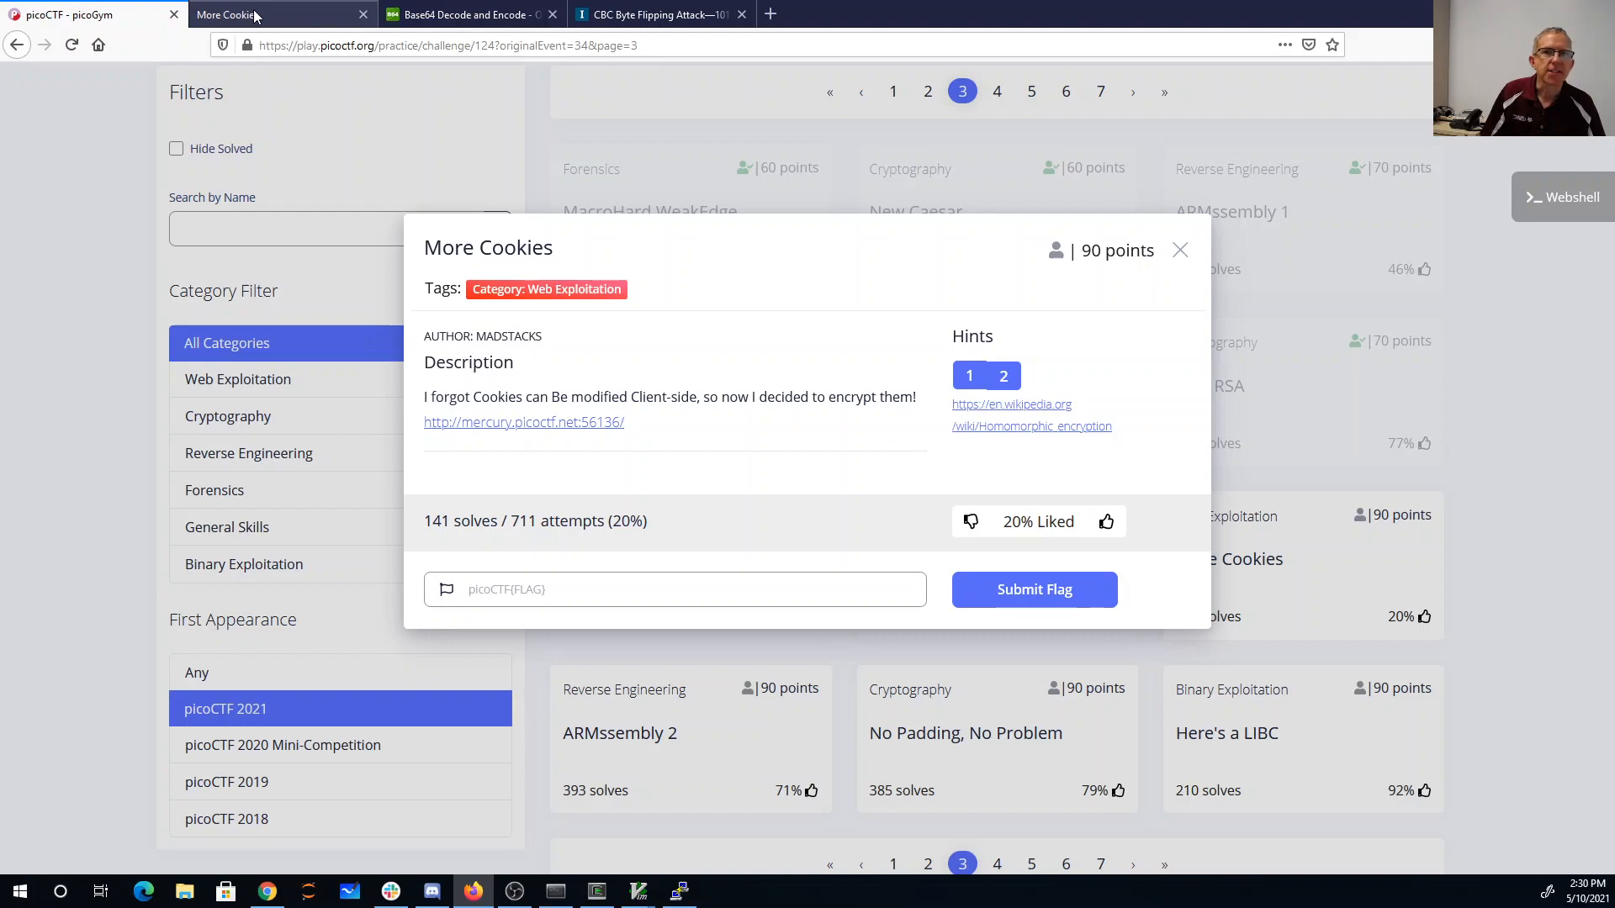
pyautogui.click(523, 421)
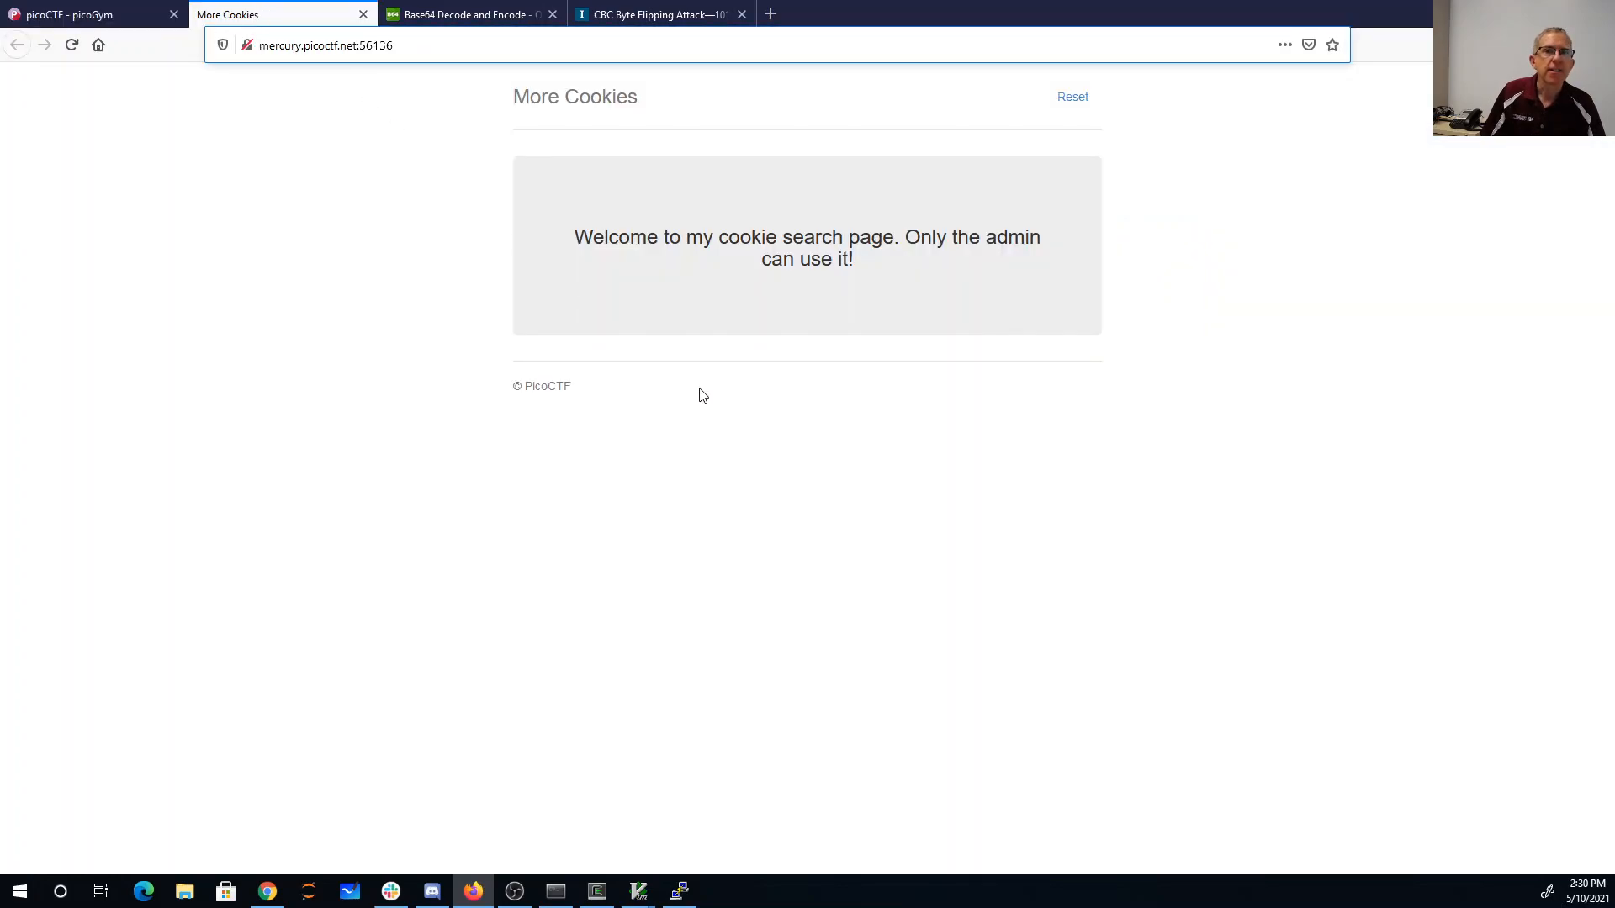
pyautogui.moveTo(809, 412)
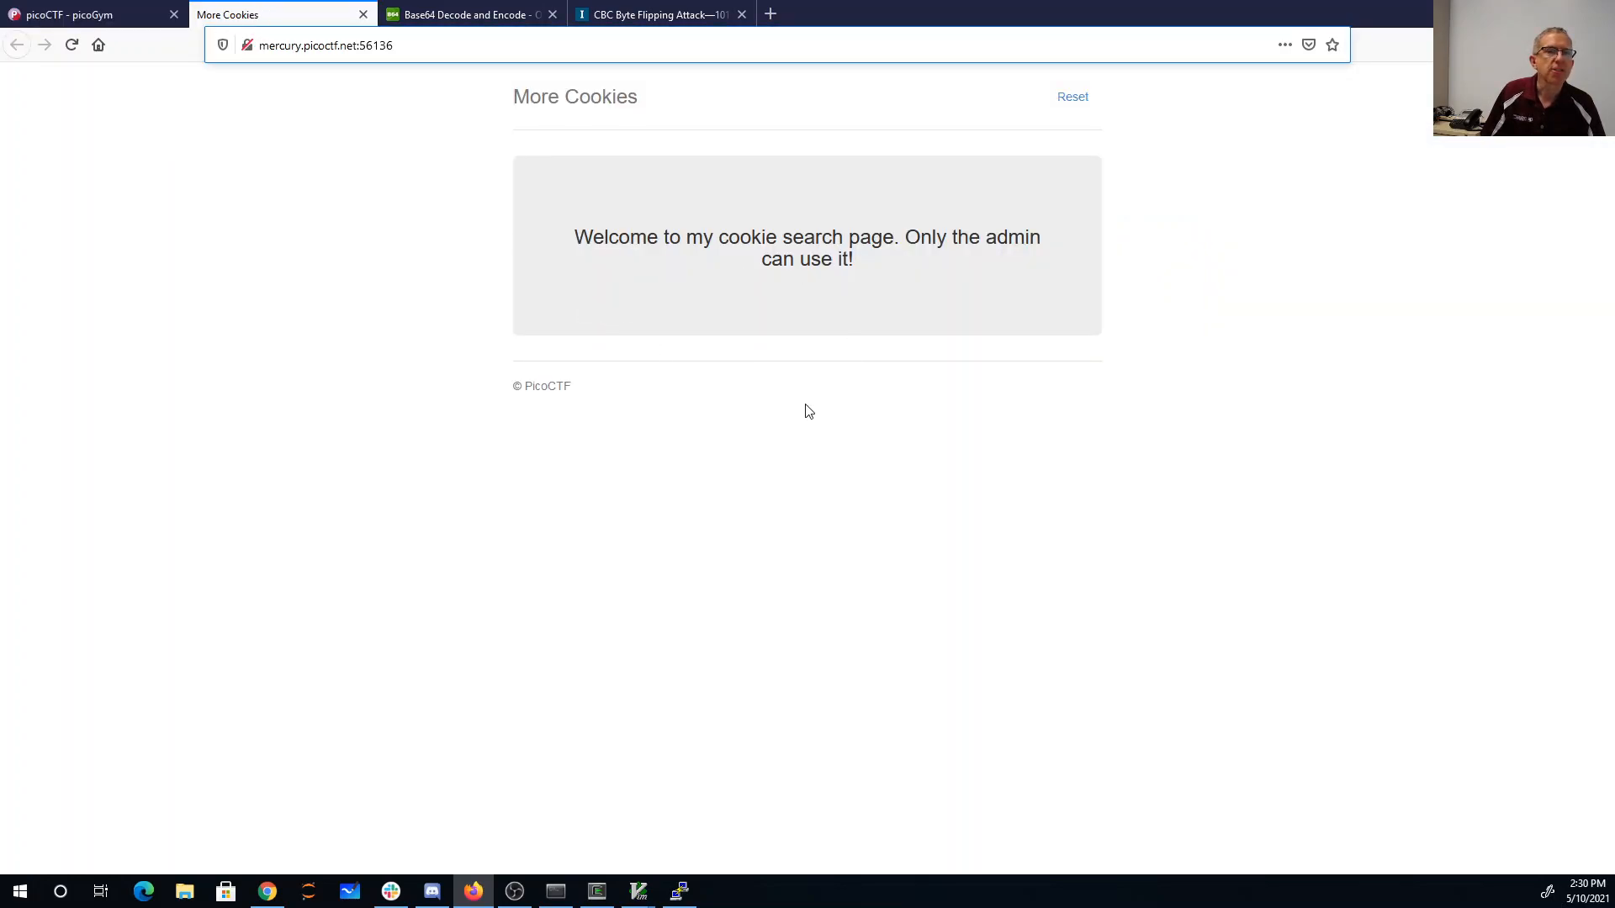
# - View the challenge page's HTML source, then show the auth_name cookie's long base64 value
pyautogui.rightClick(808, 412)
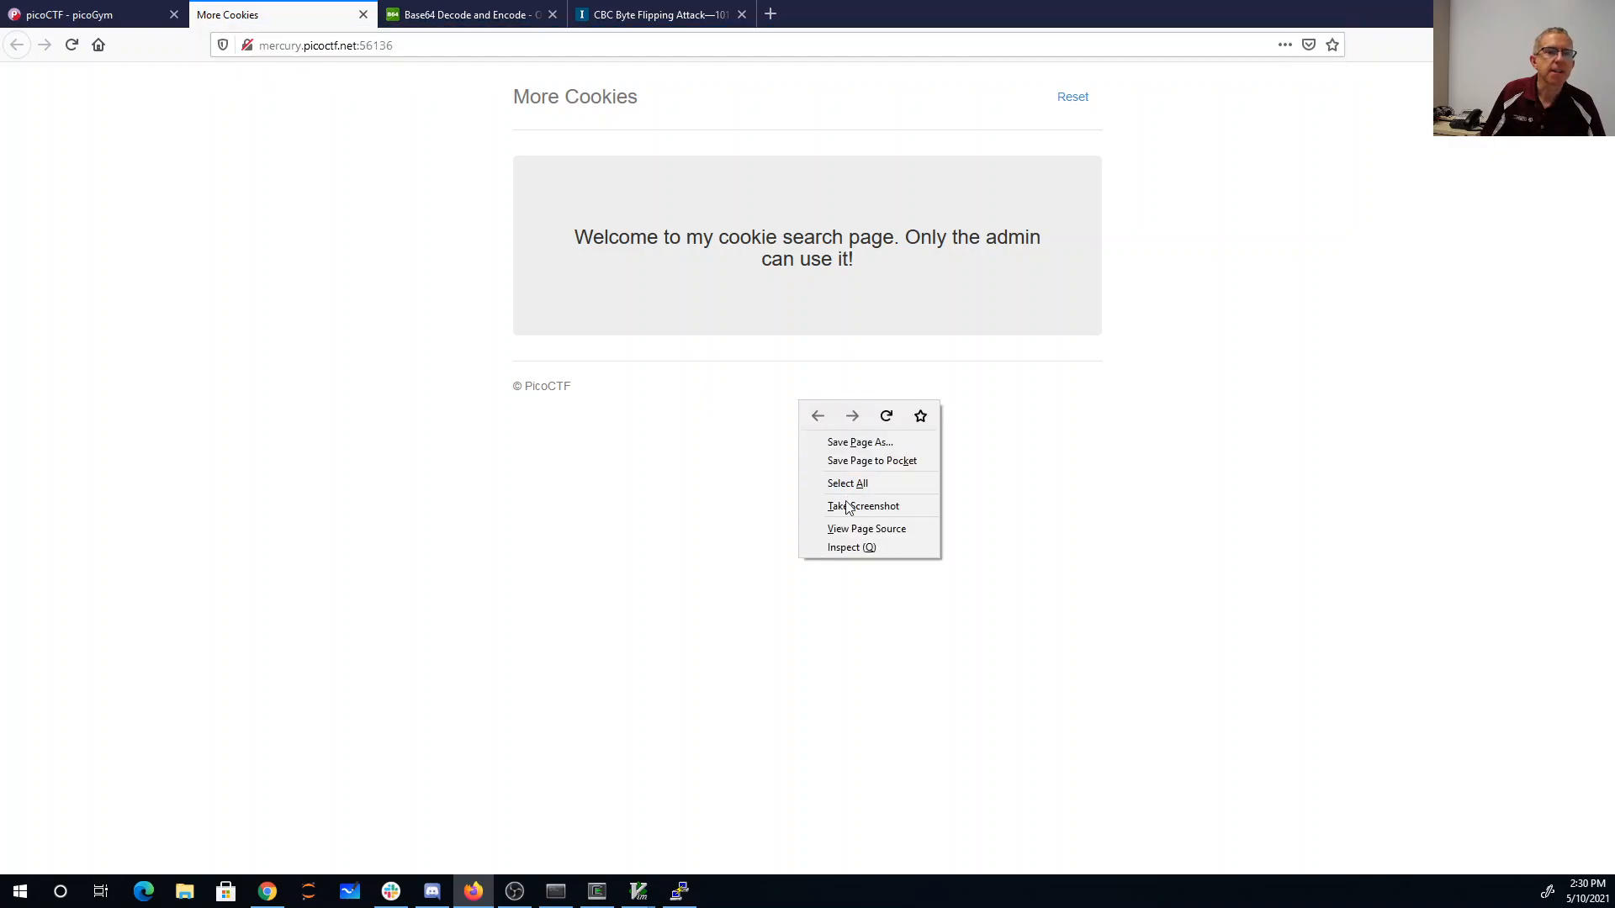
pyautogui.click(868, 528)
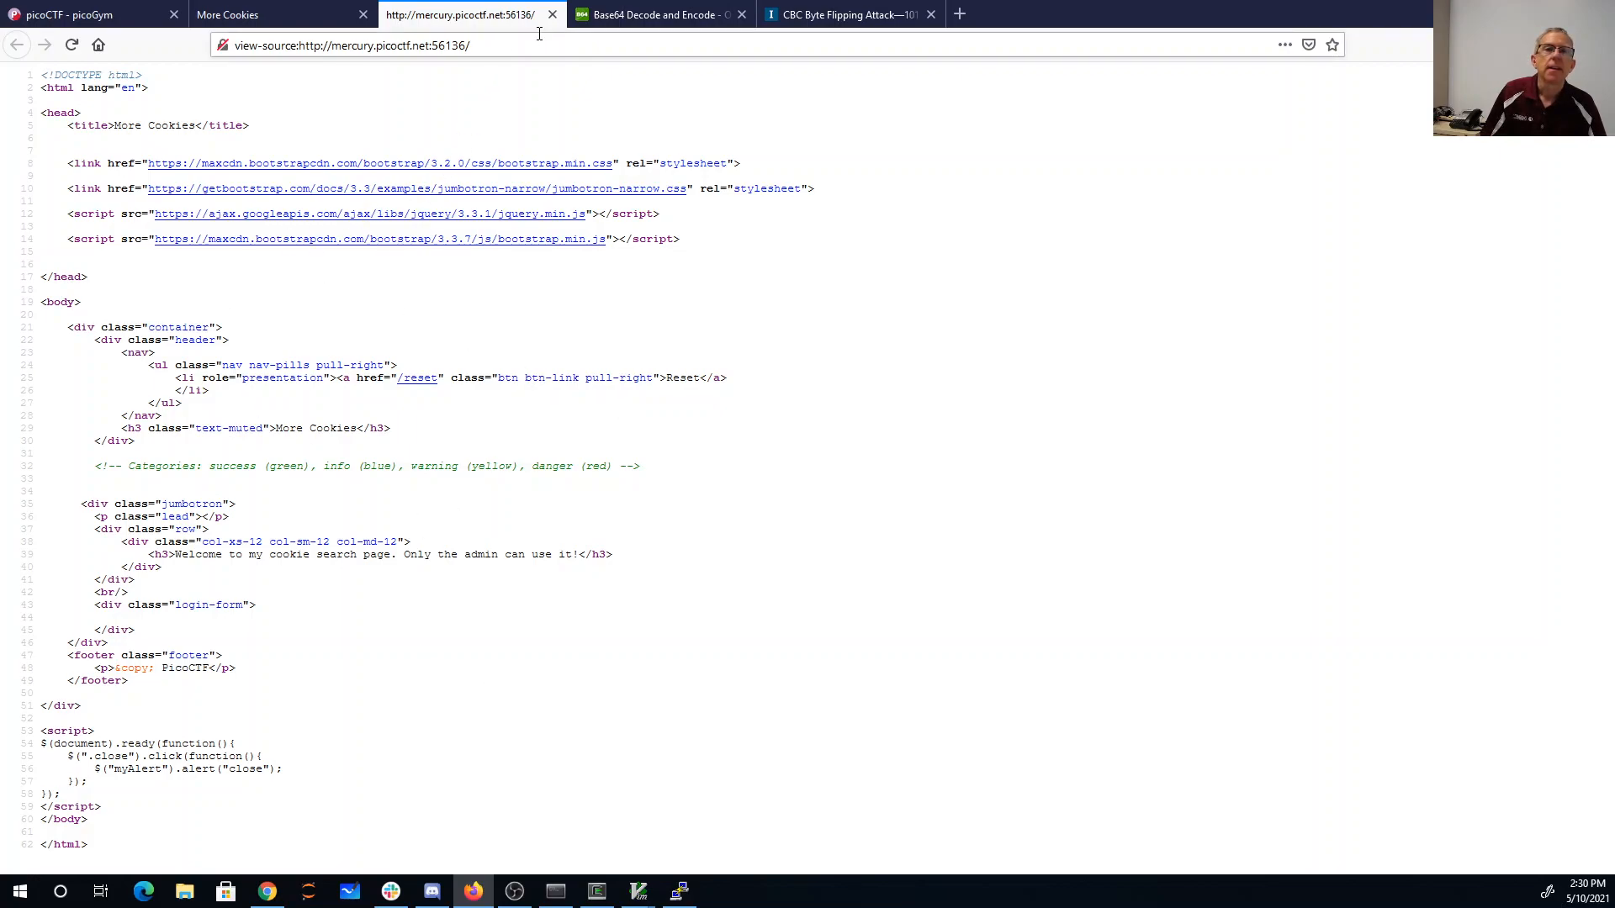
pyautogui.click(551, 15)
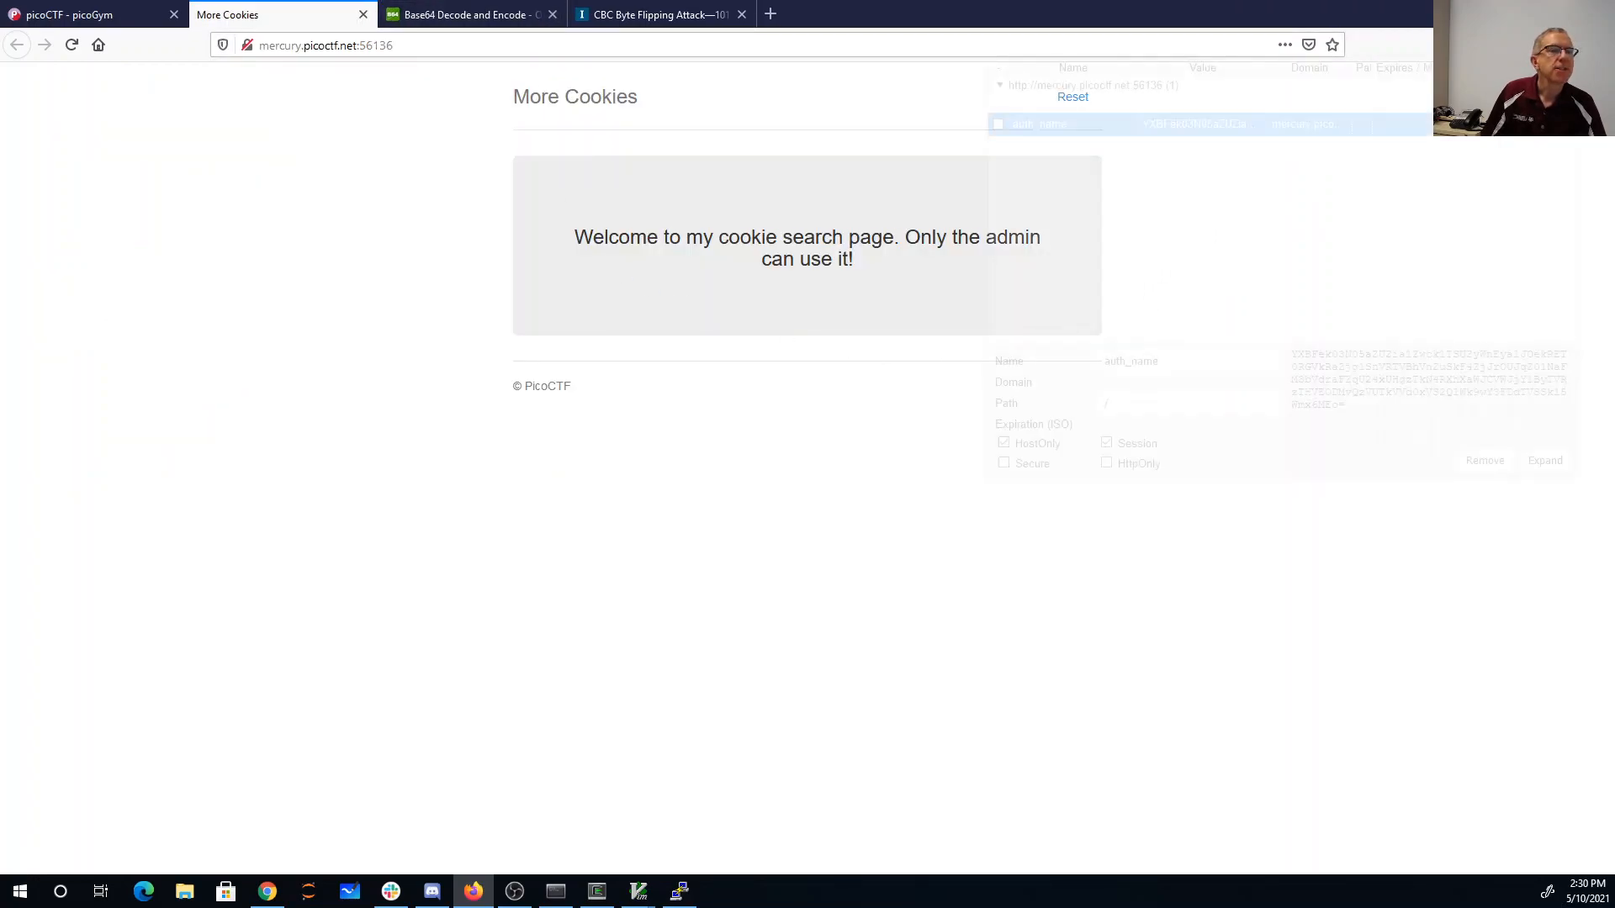
pyautogui.click(1039, 126)
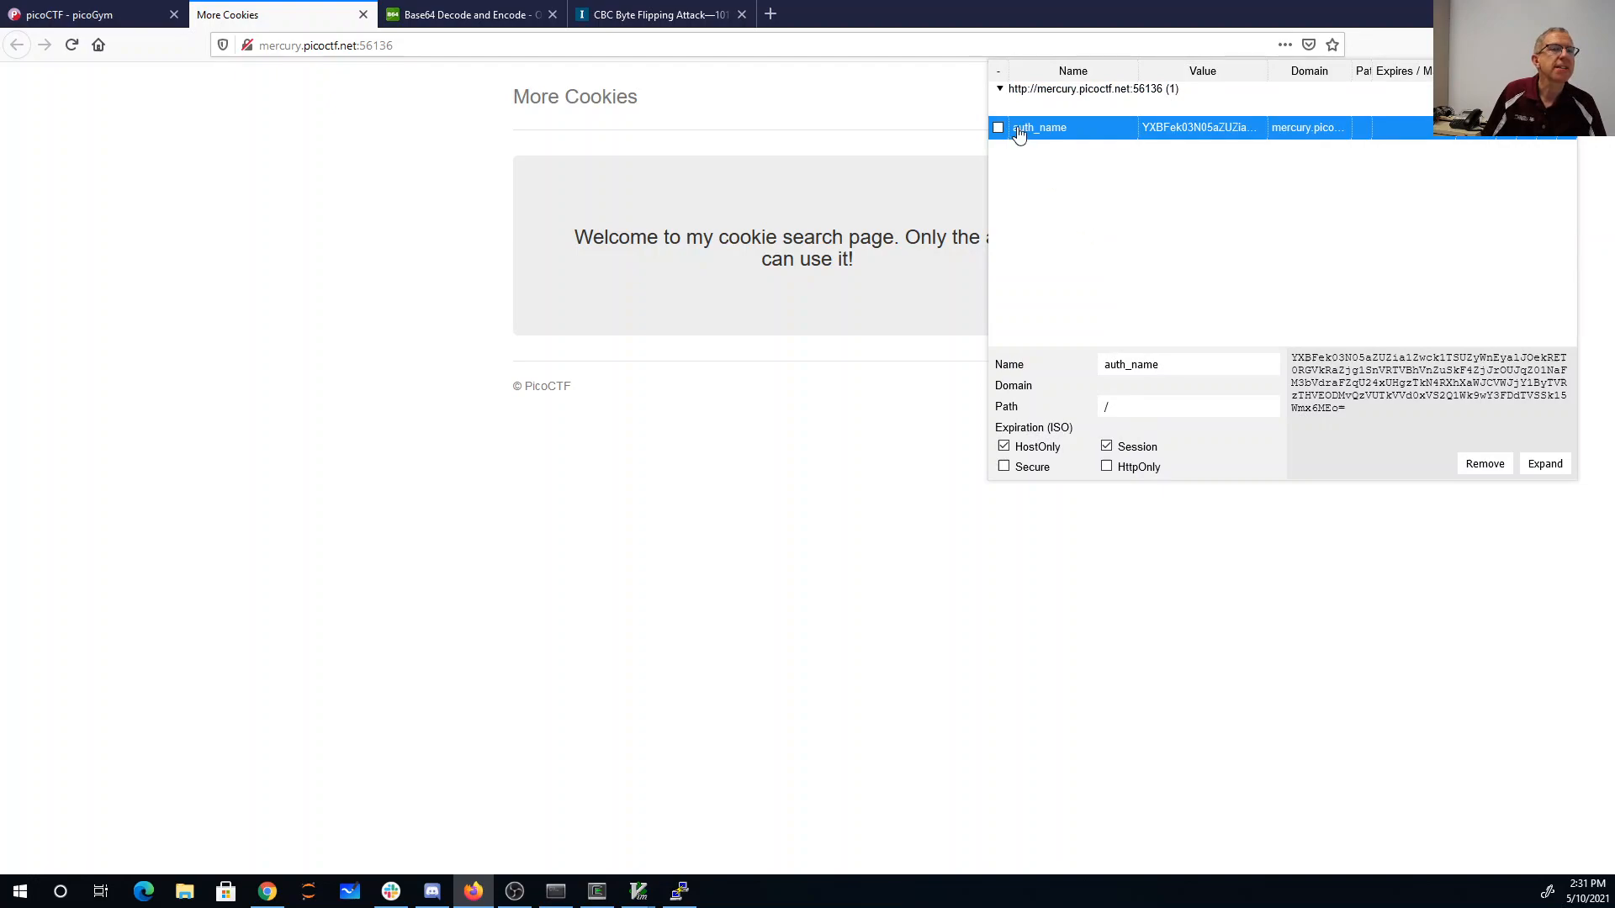
pyautogui.moveTo(1201, 134)
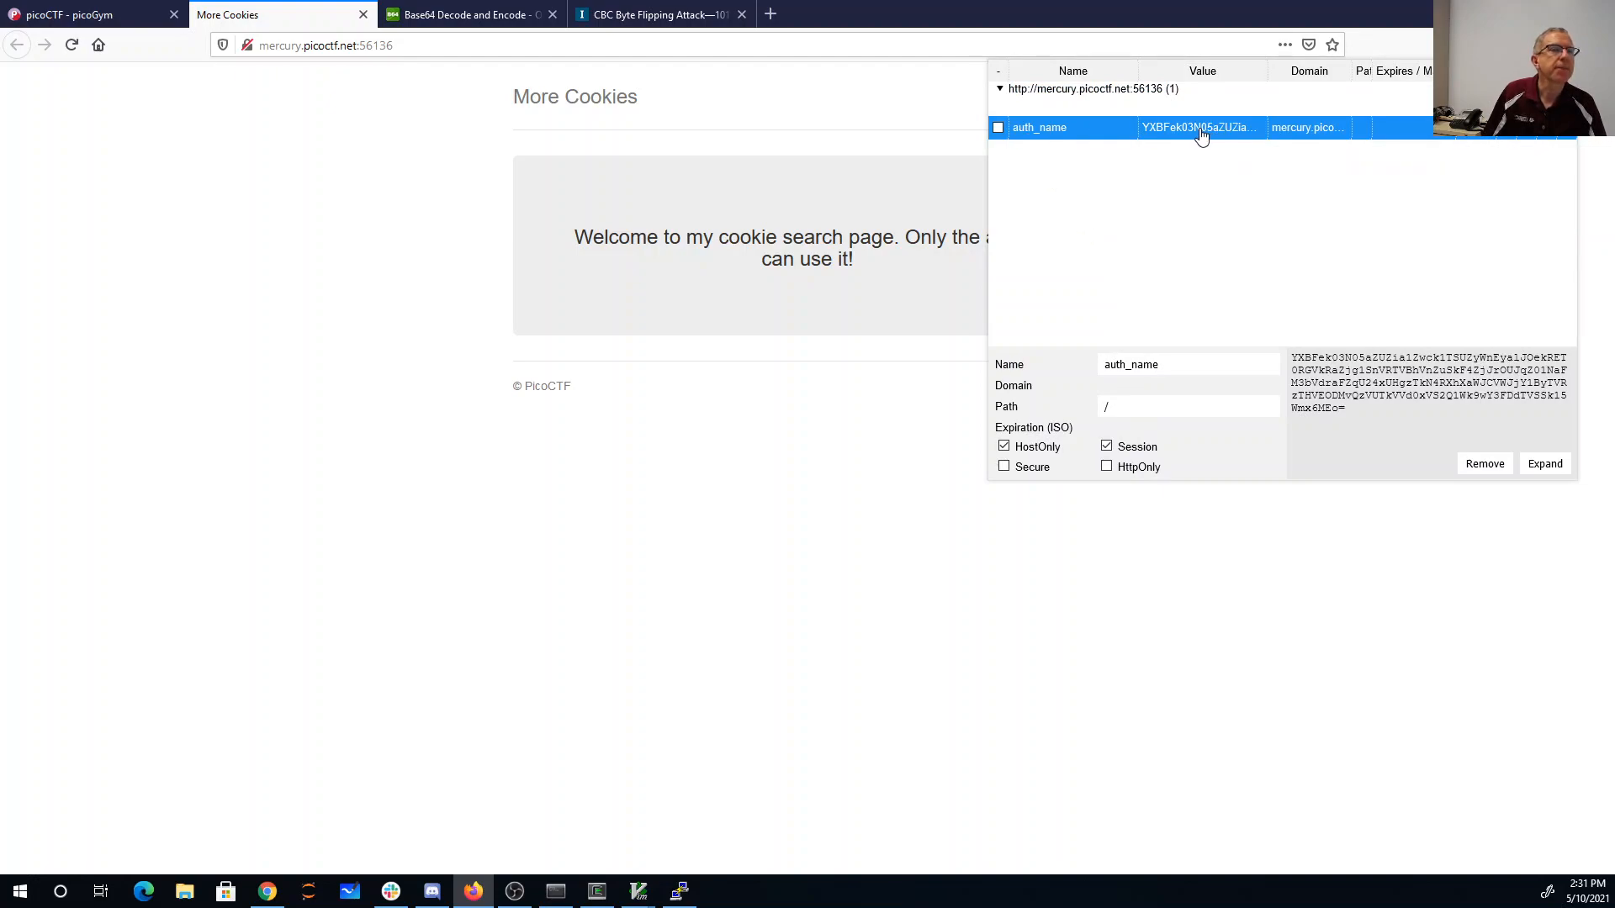
pyautogui.moveTo(1183, 130)
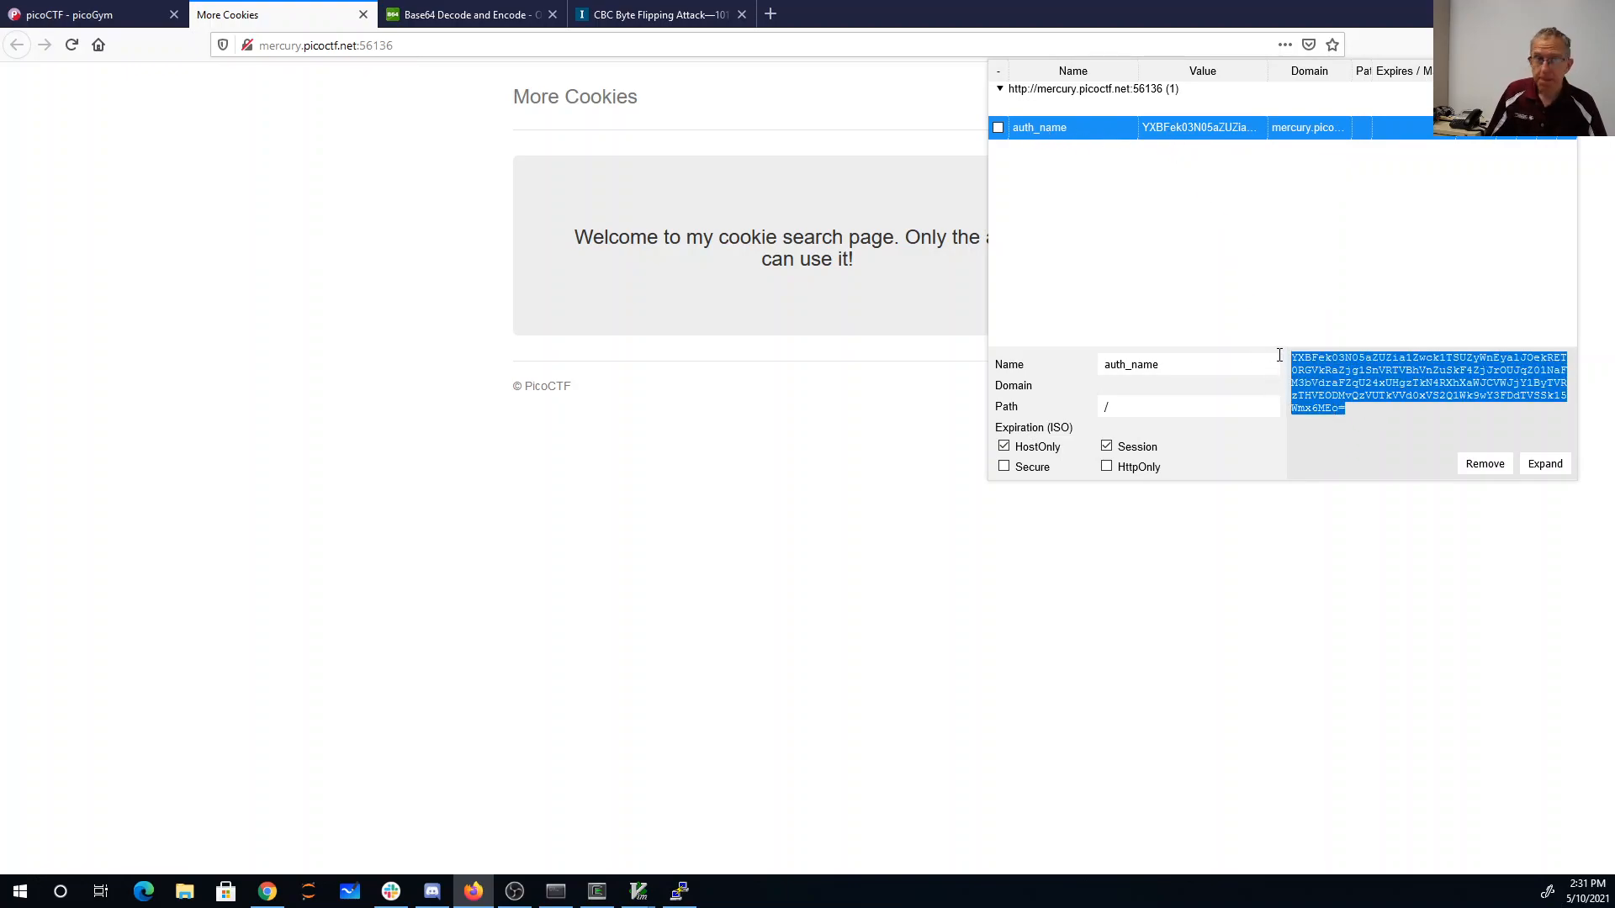
# - Decode the auth_name cookie in base64decode.org twice, ending in unreadable binary ciphertext
pyautogui.click(464, 16)
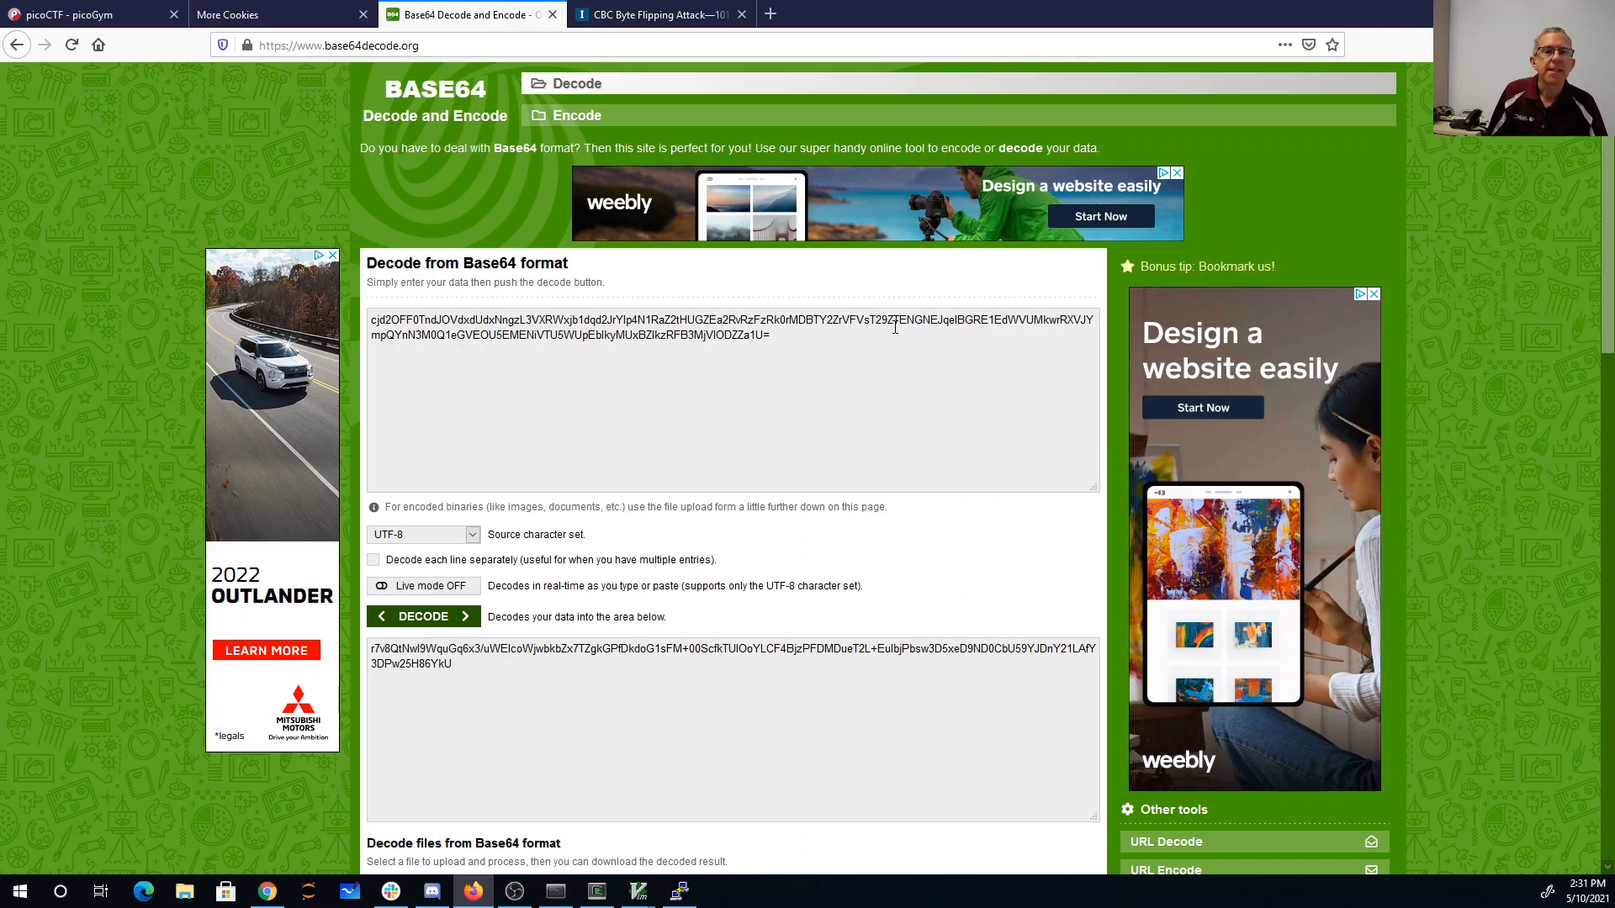
pyautogui.click(422, 615)
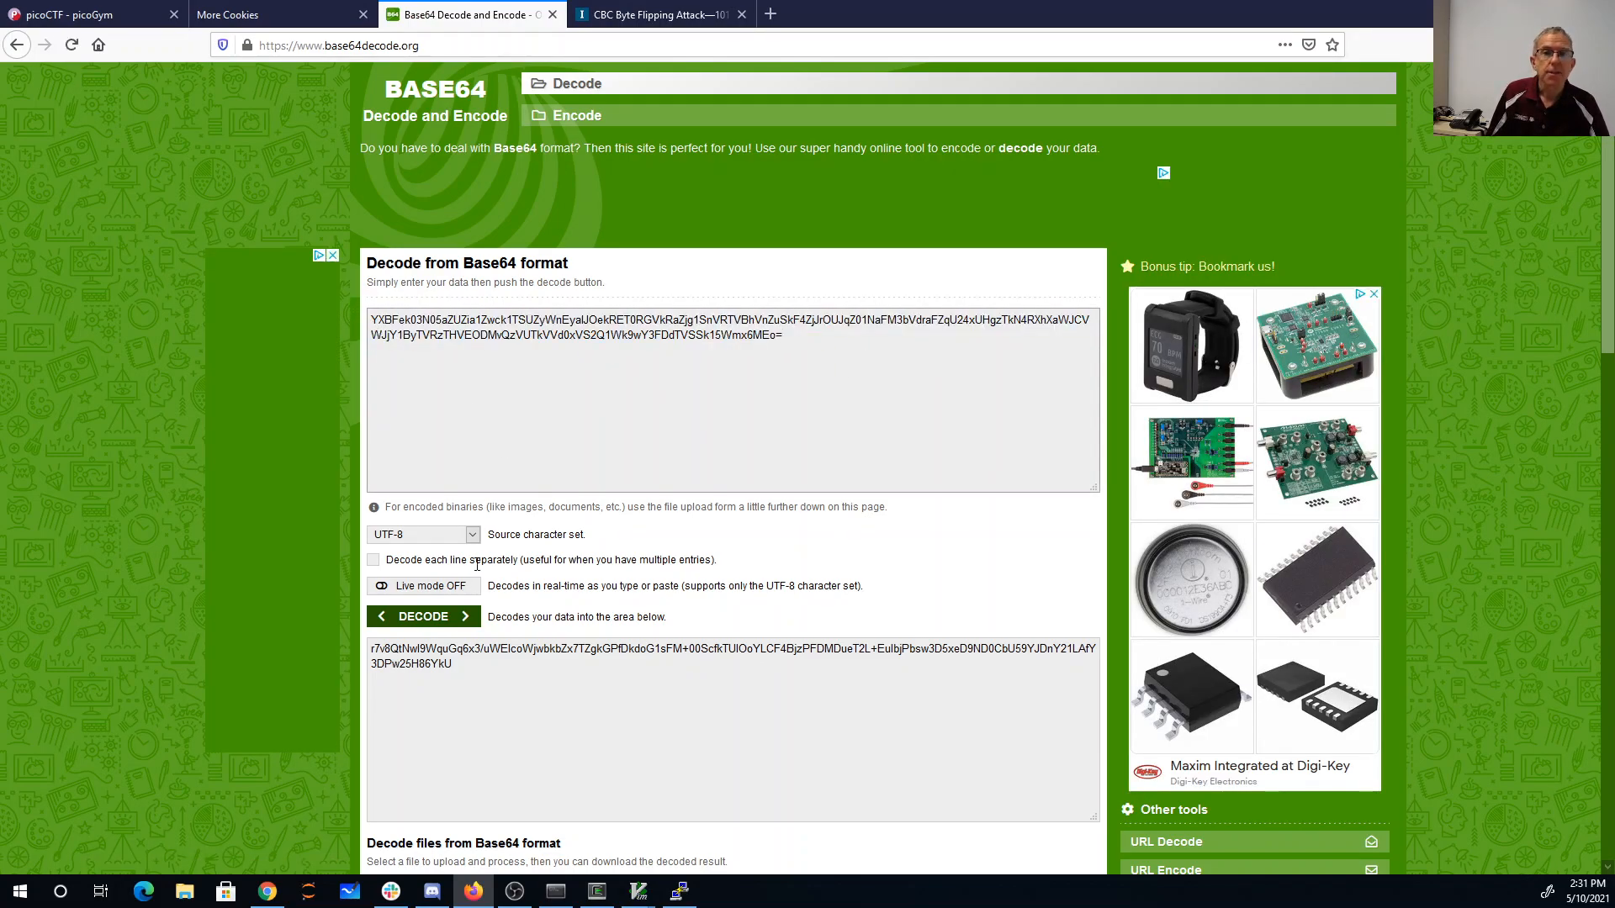
pyautogui.click(420, 616)
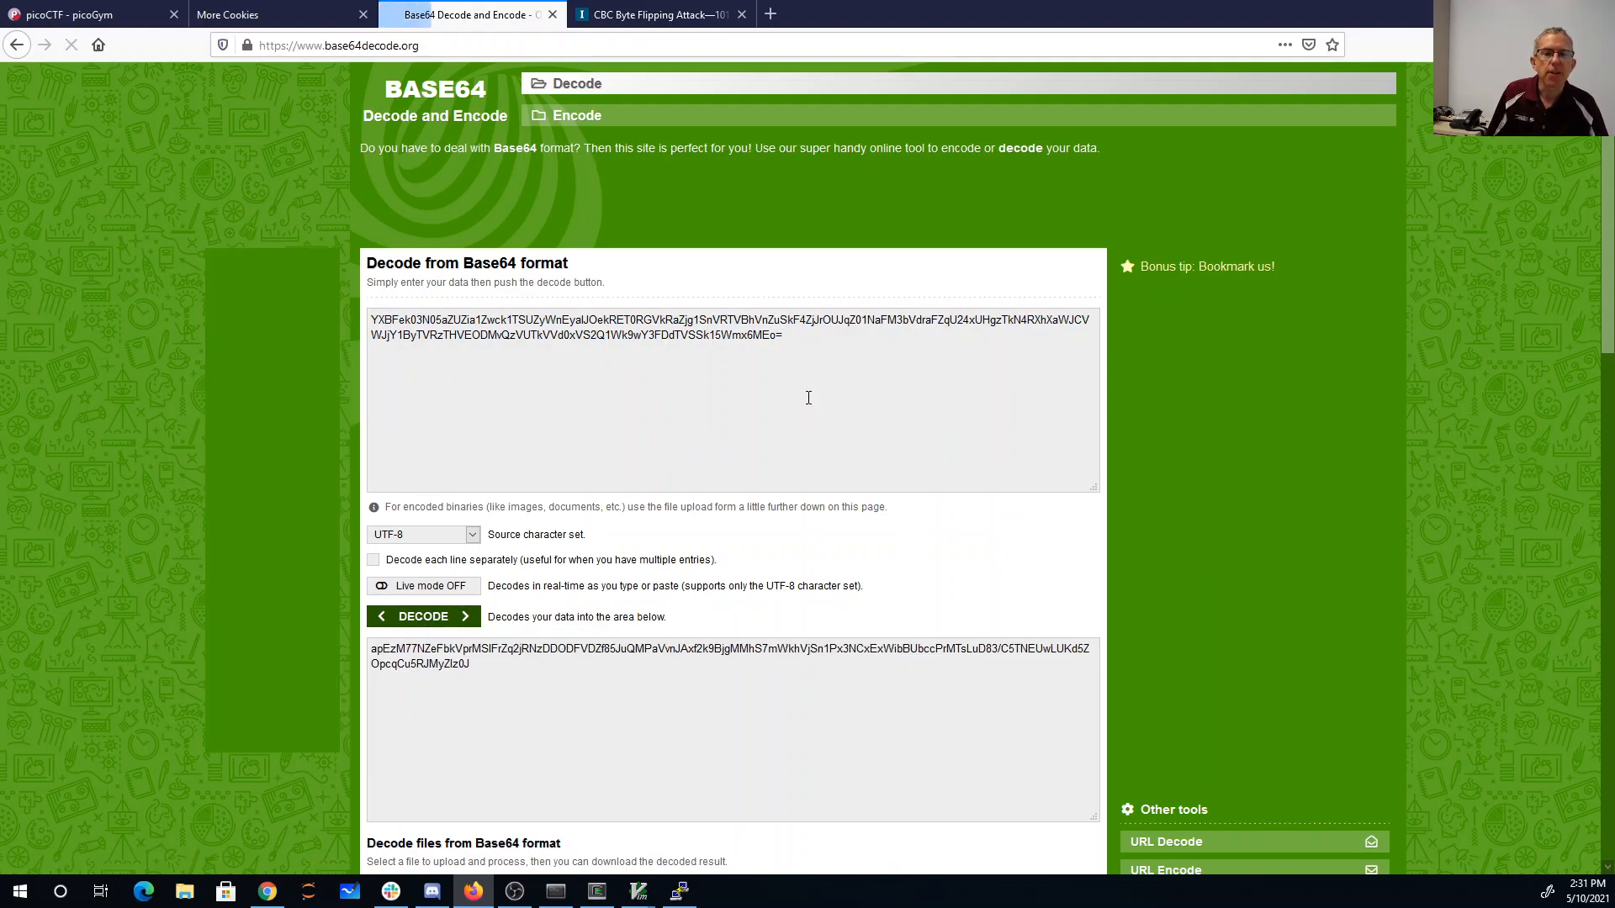
pyautogui.moveTo(739, 481)
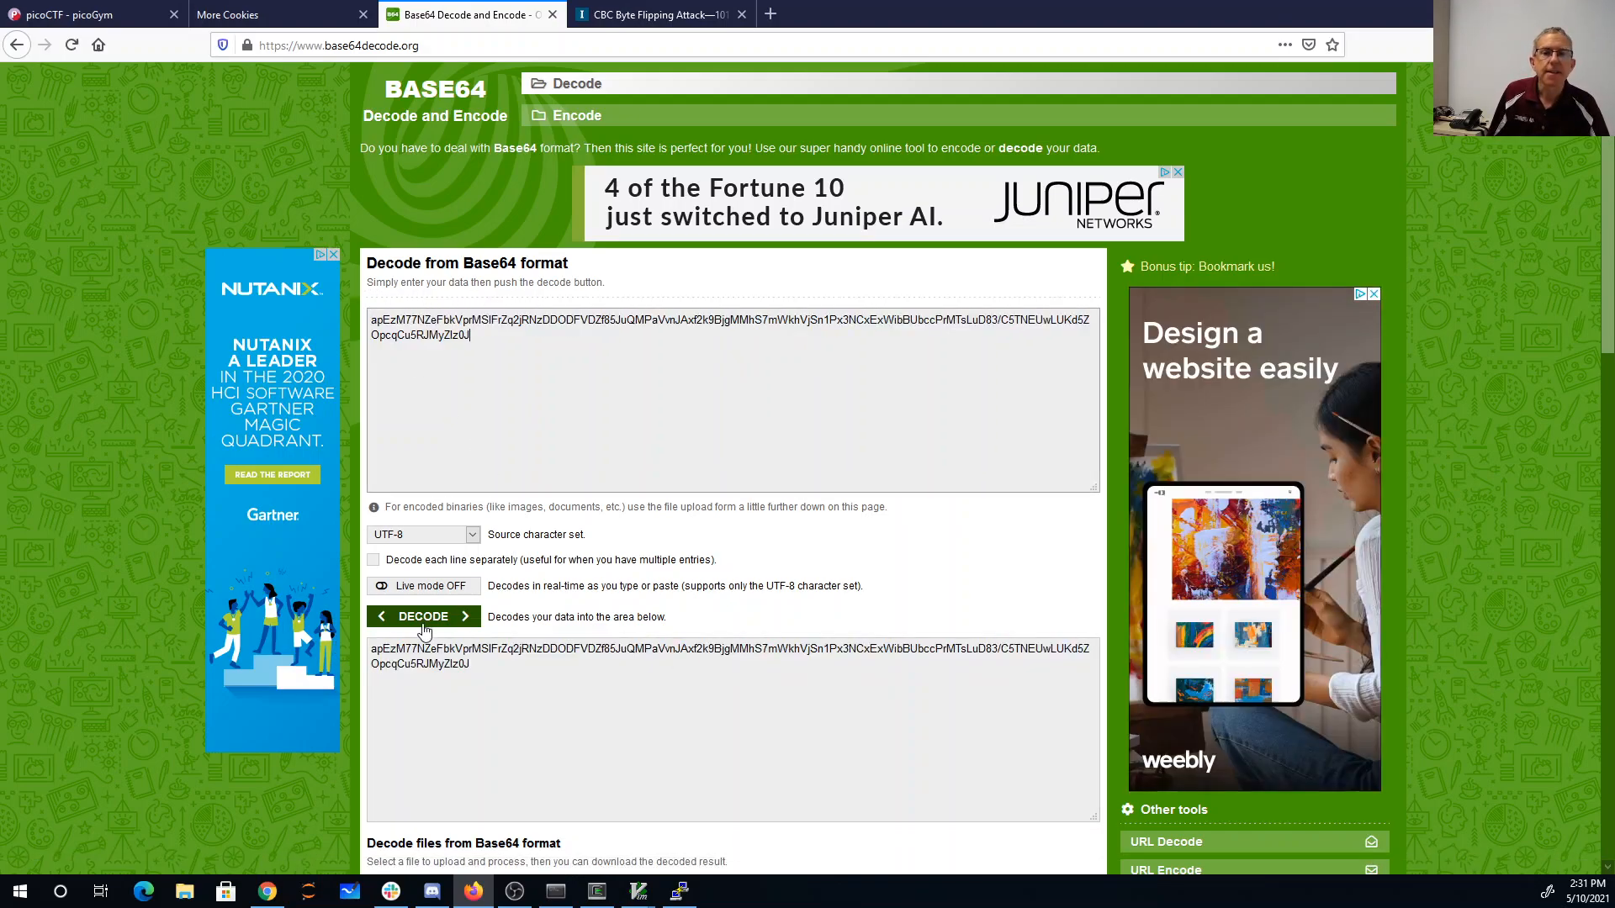
pyautogui.click(422, 615)
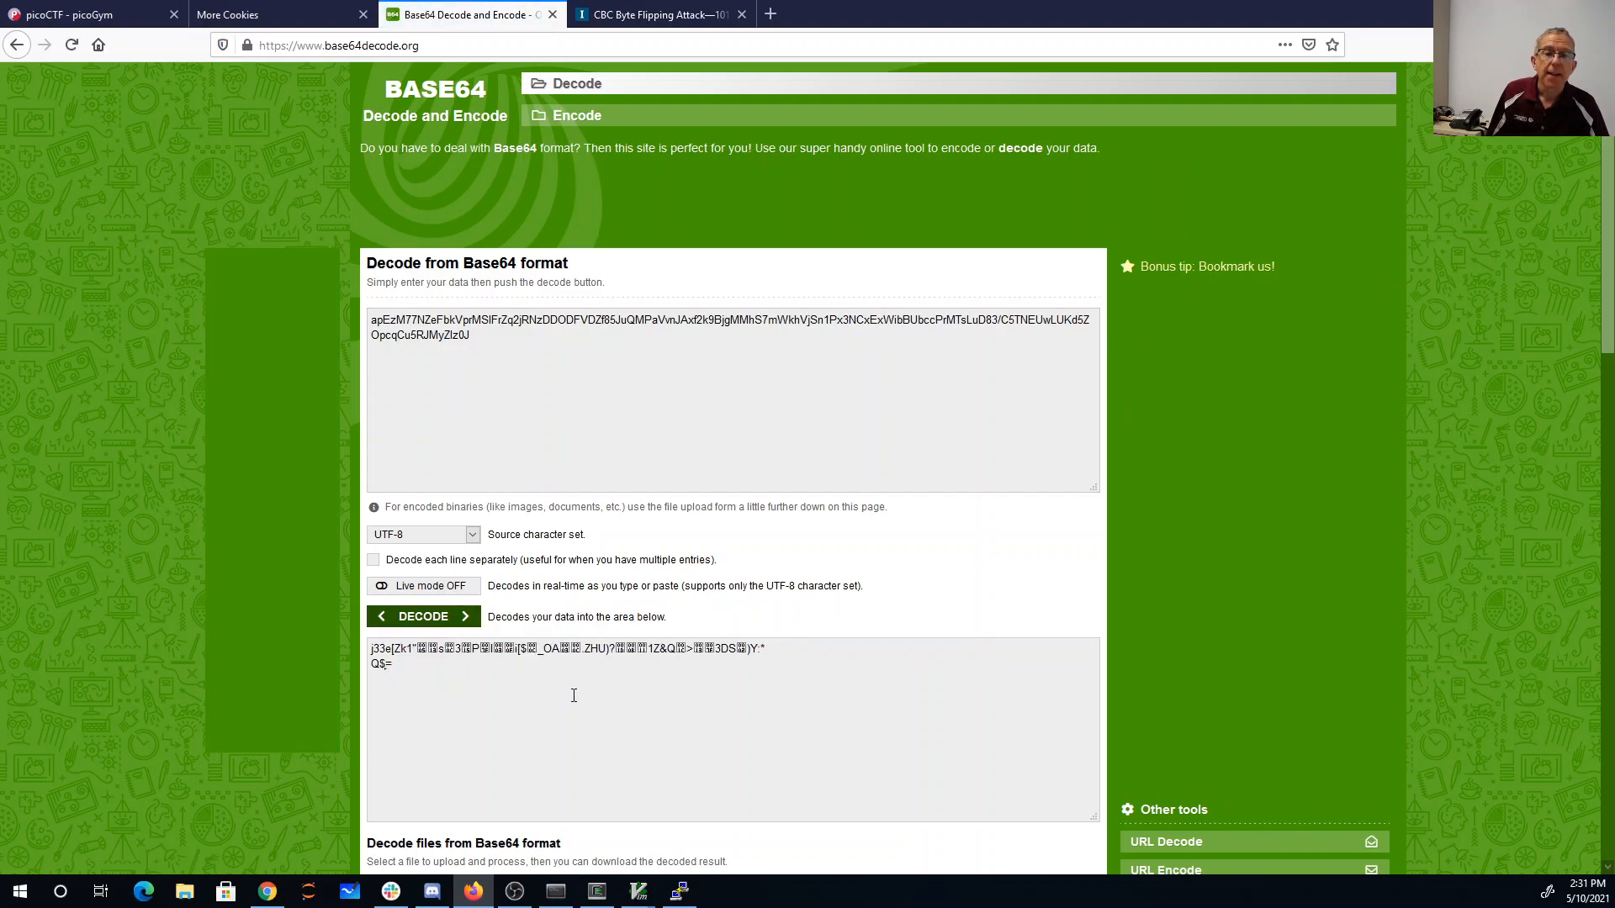
pyautogui.moveTo(488, 673)
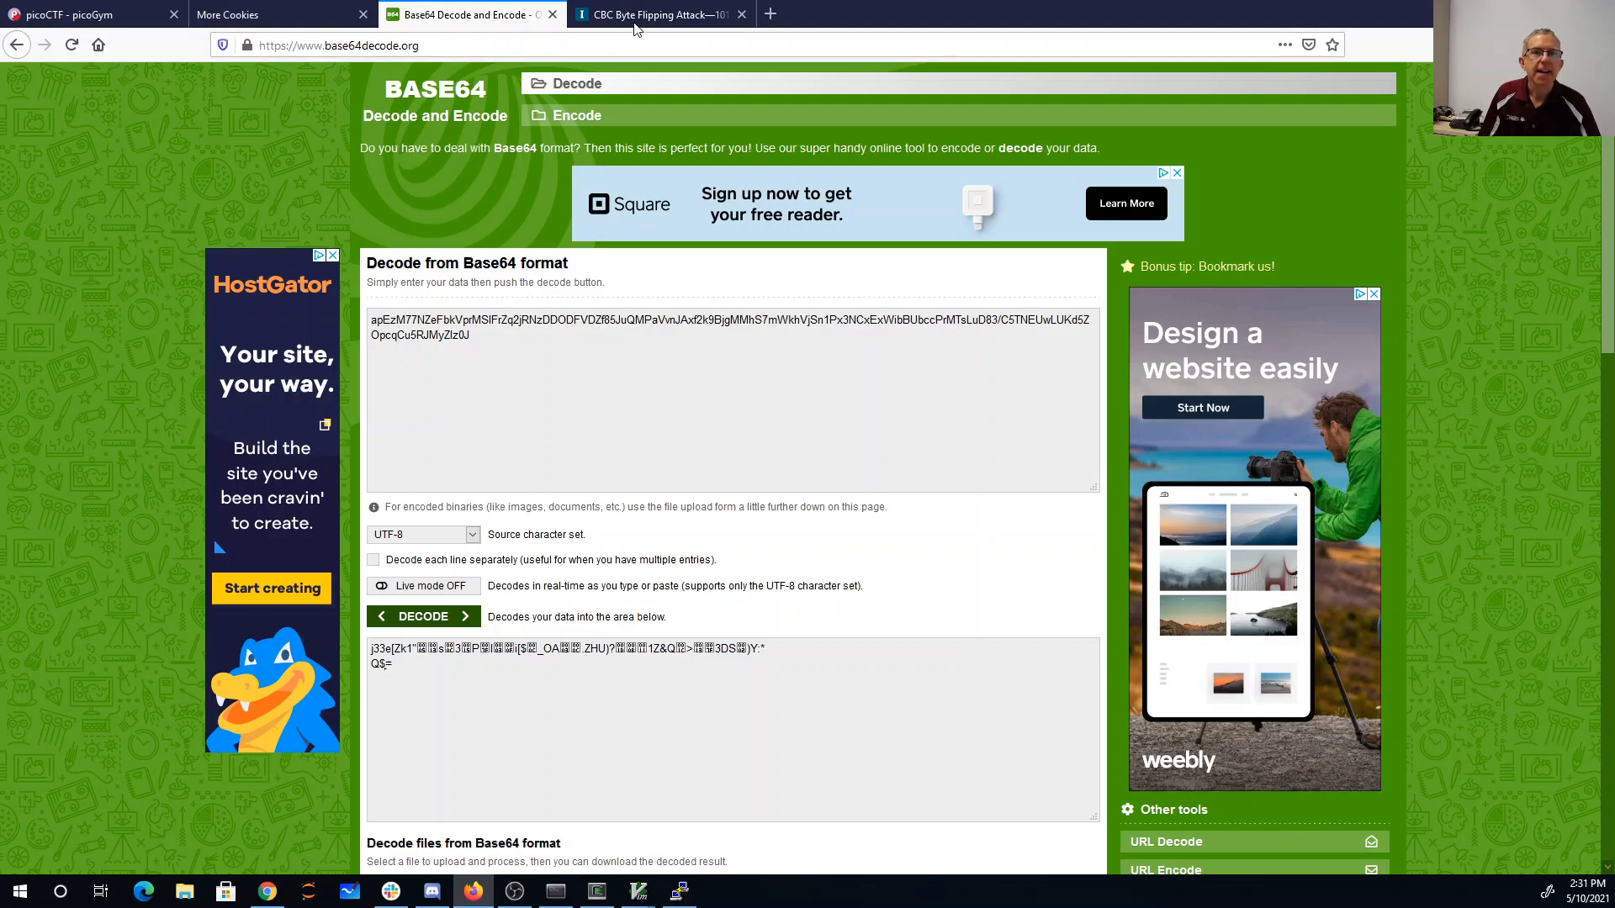
# - Switch to the Infosec article showing the CBC modification-attack diagram
pyautogui.click(659, 15)
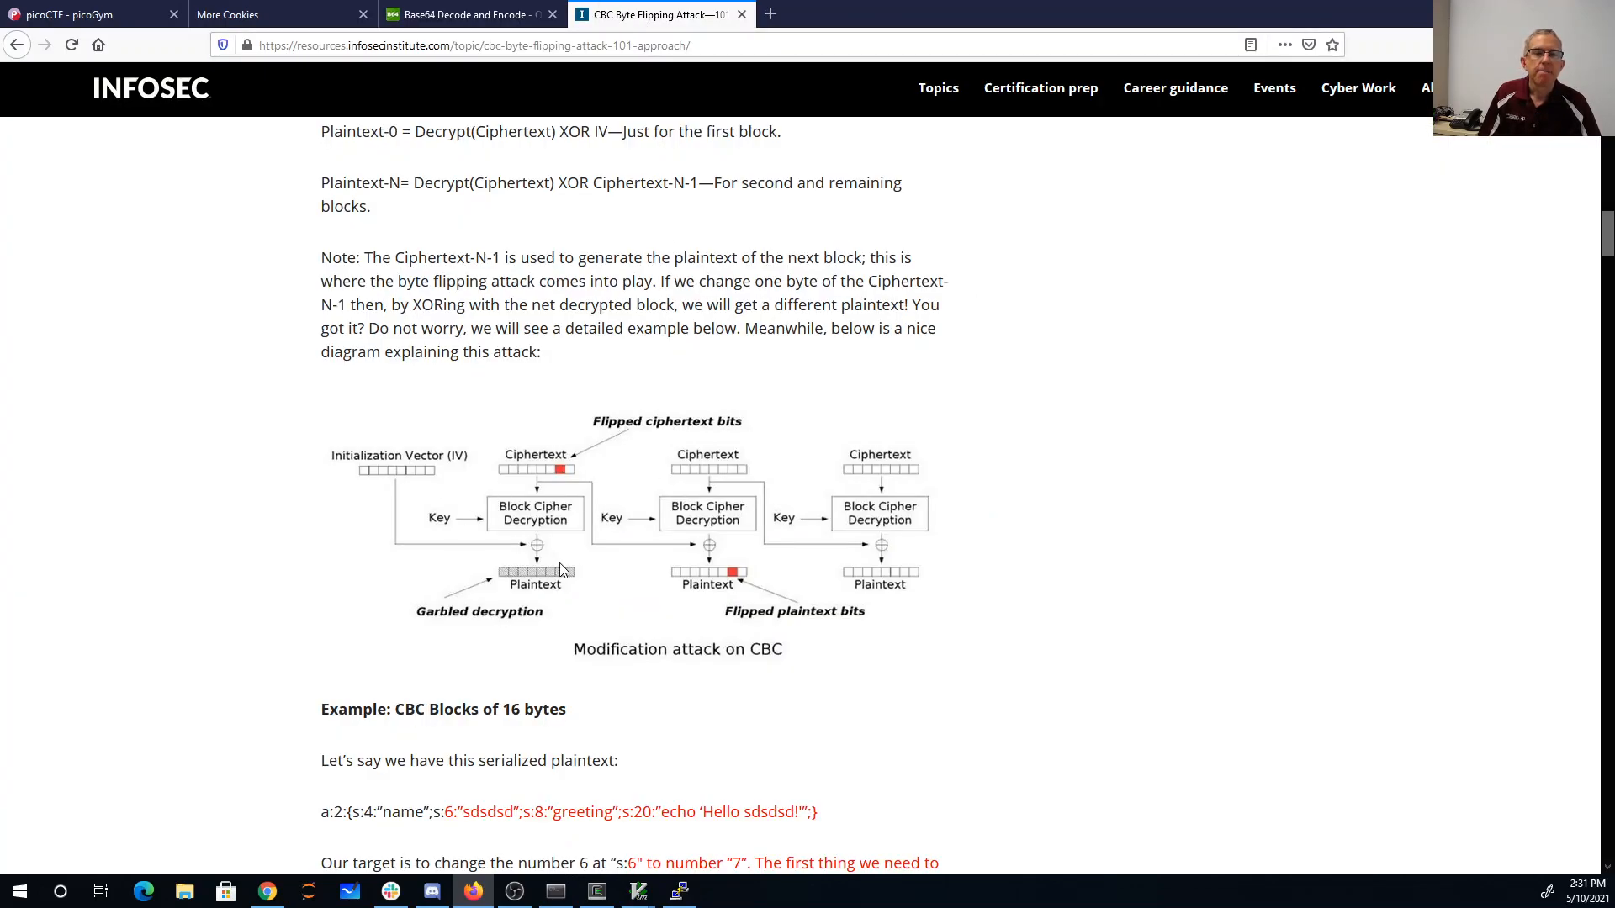
pyautogui.moveTo(456, 506)
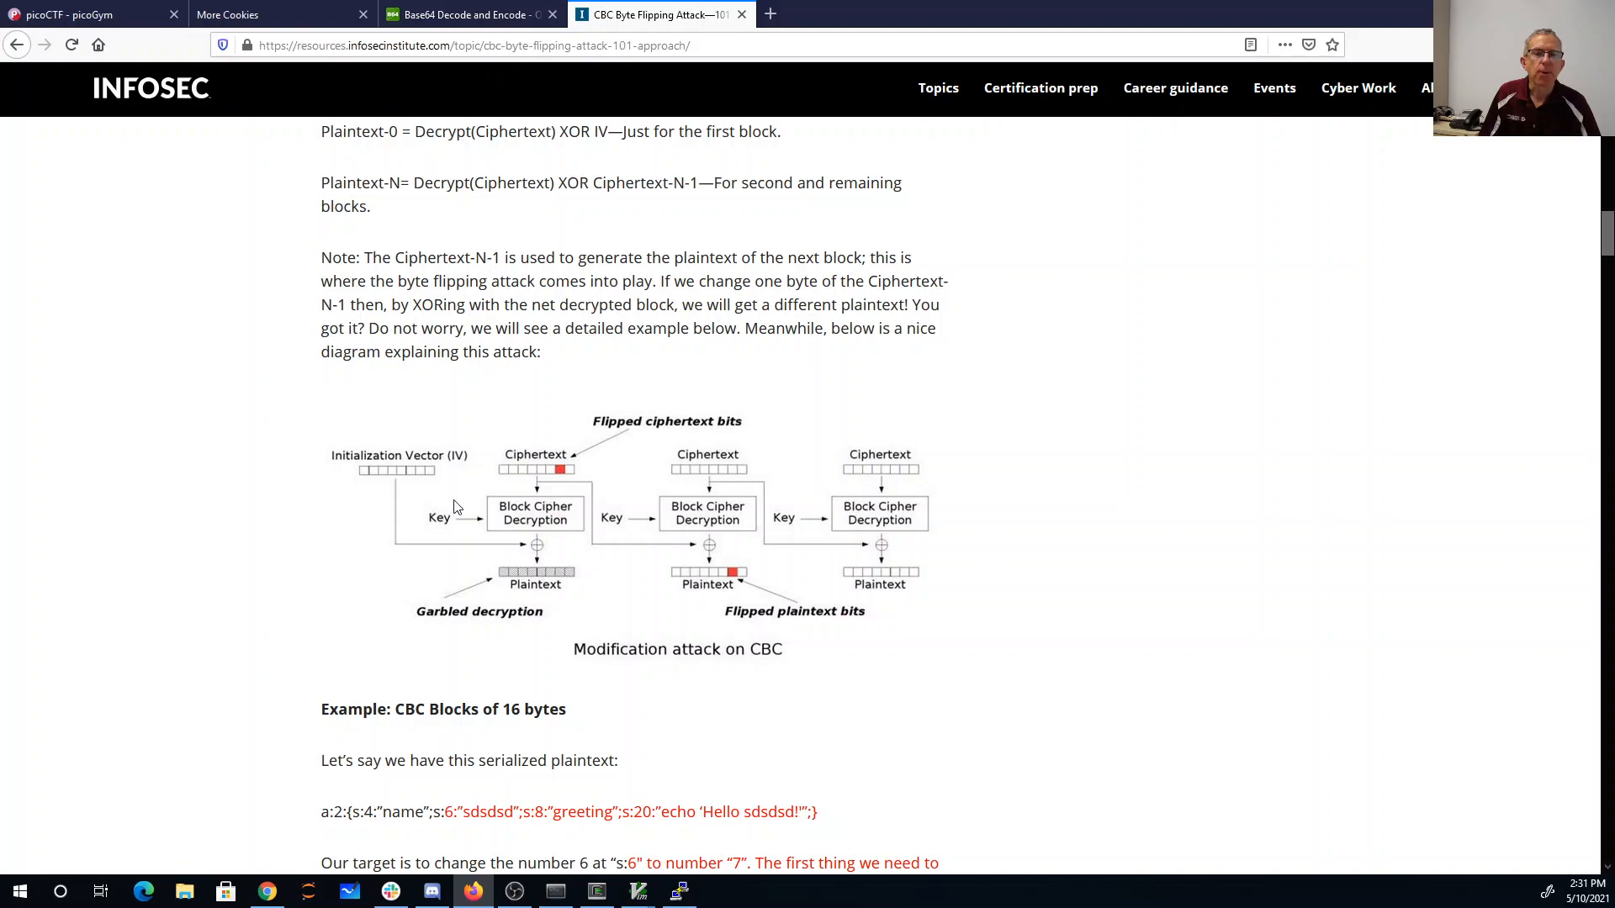
pyautogui.moveTo(561, 485)
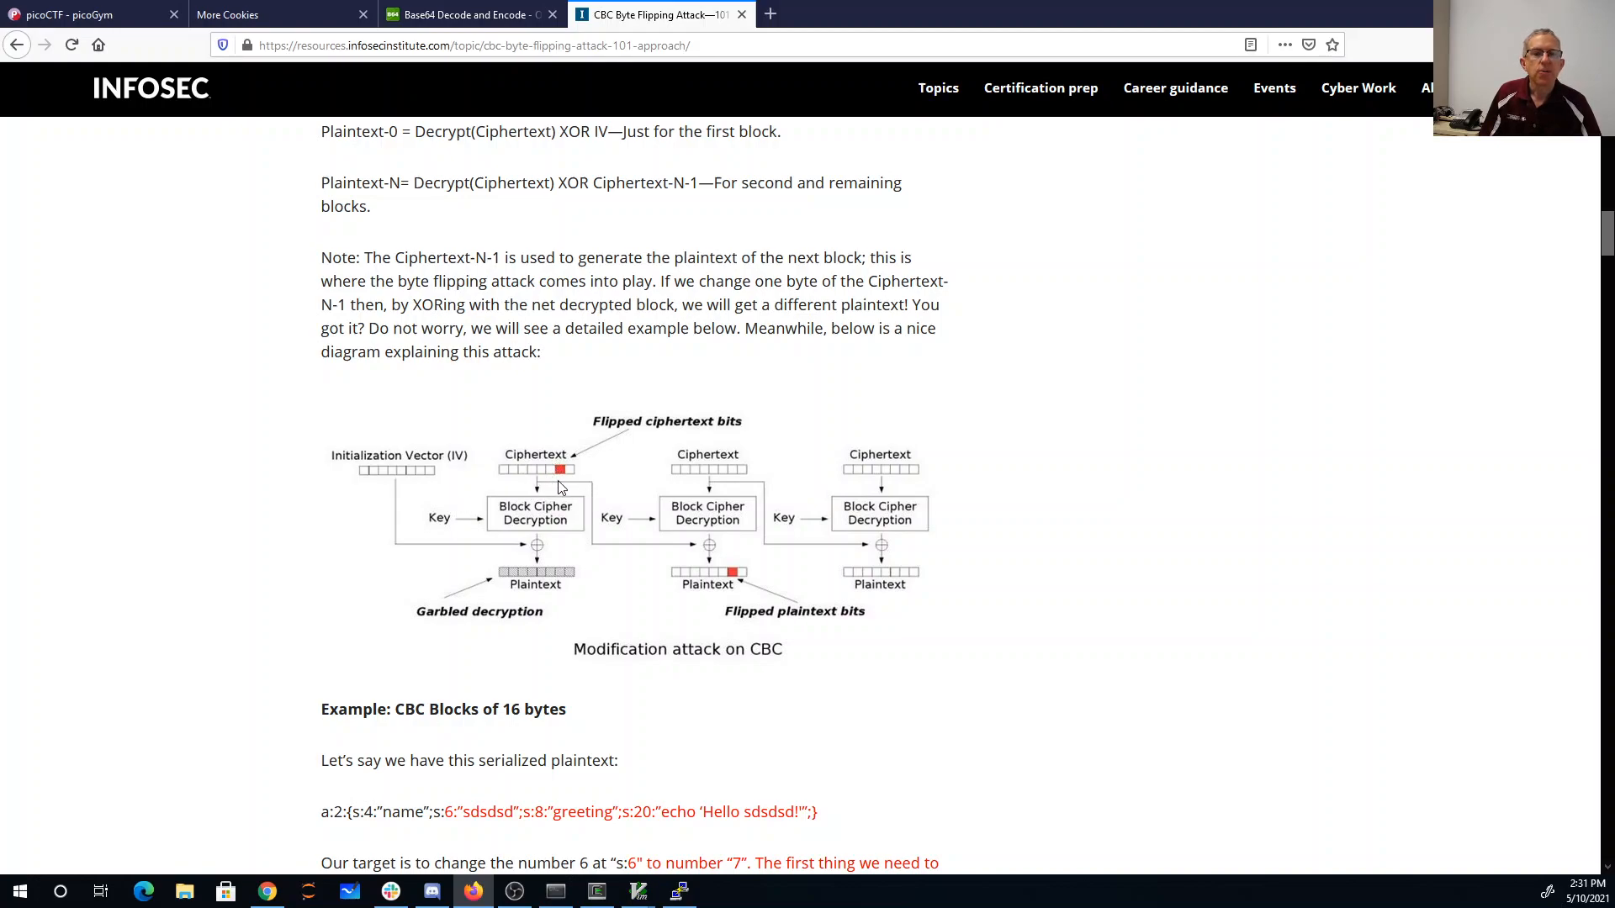
pyautogui.moveTo(728, 553)
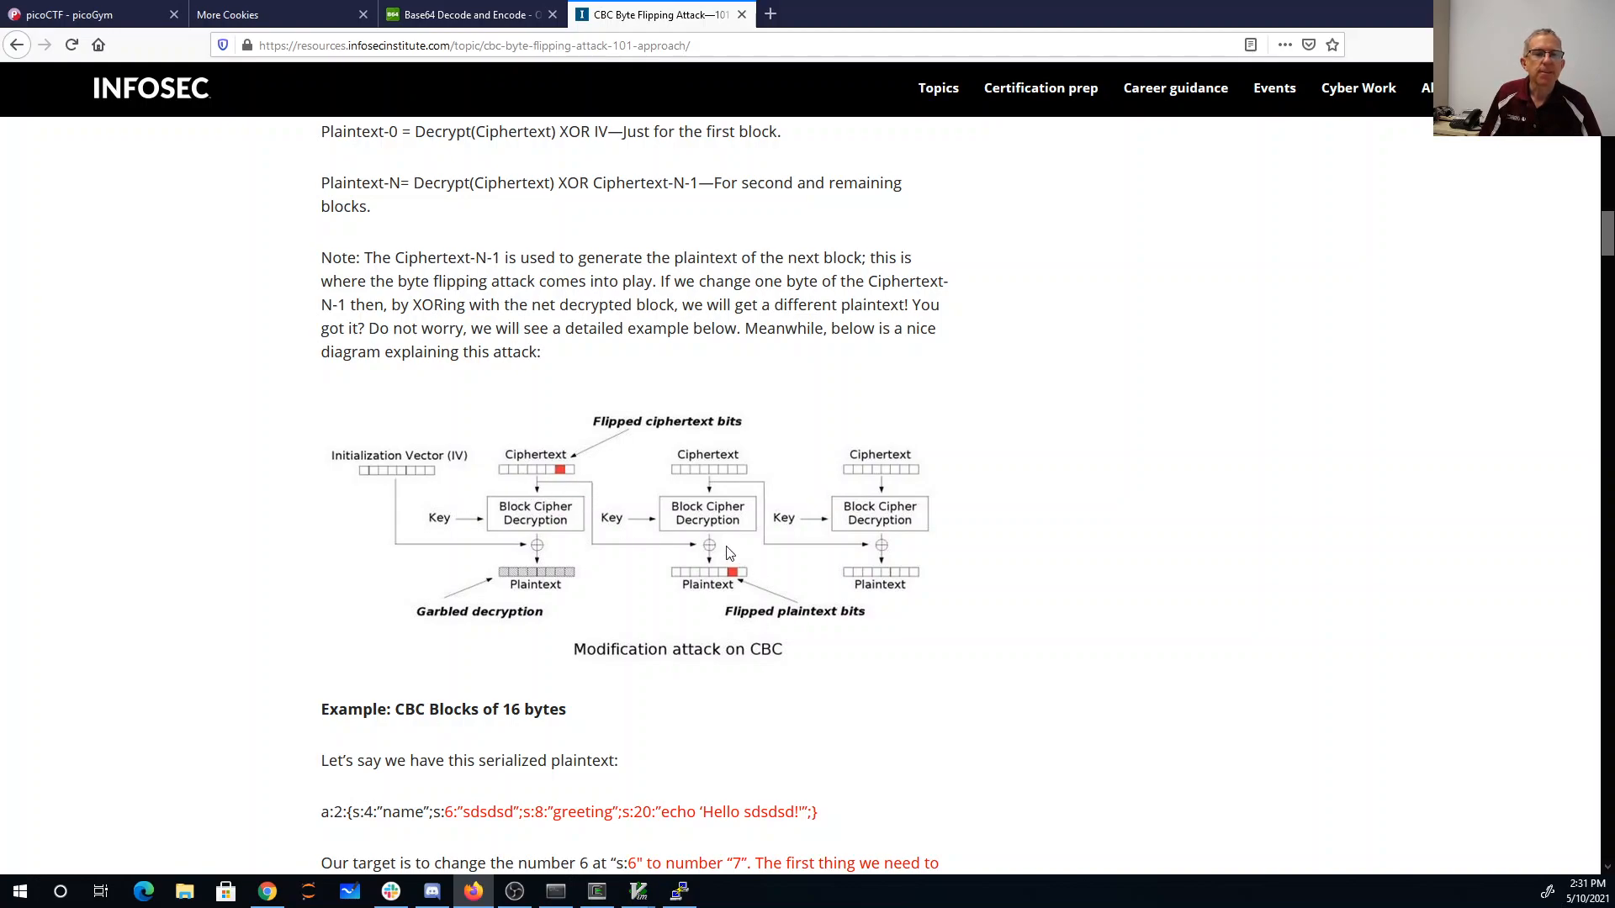
pyautogui.moveTo(745, 585)
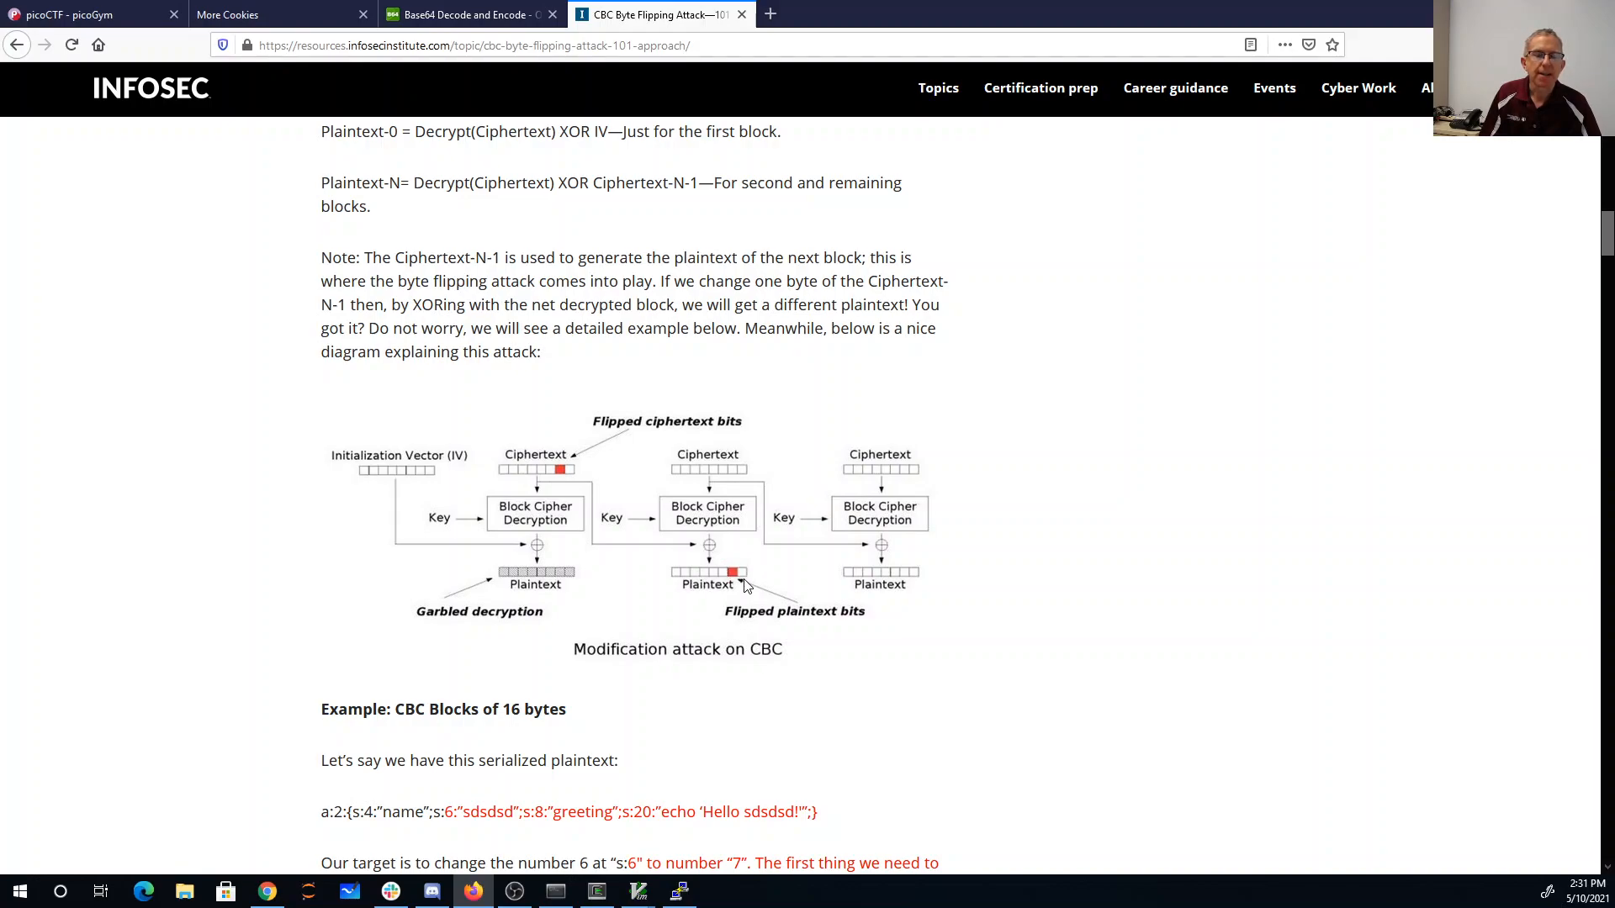
pyautogui.moveTo(688, 586)
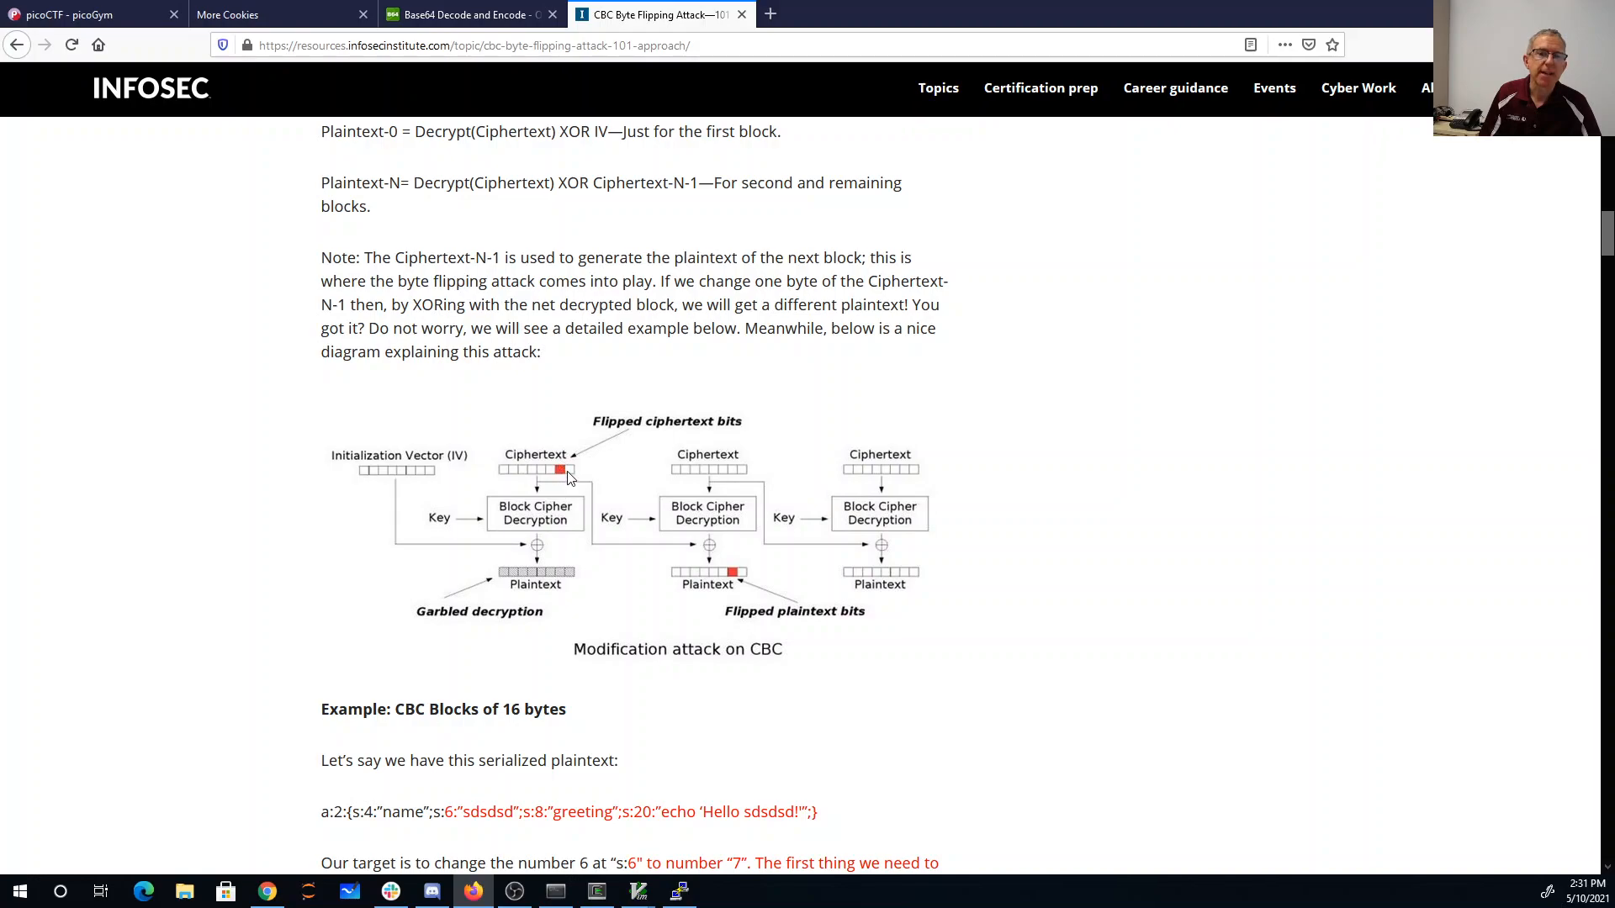
pyautogui.moveTo(501, 570)
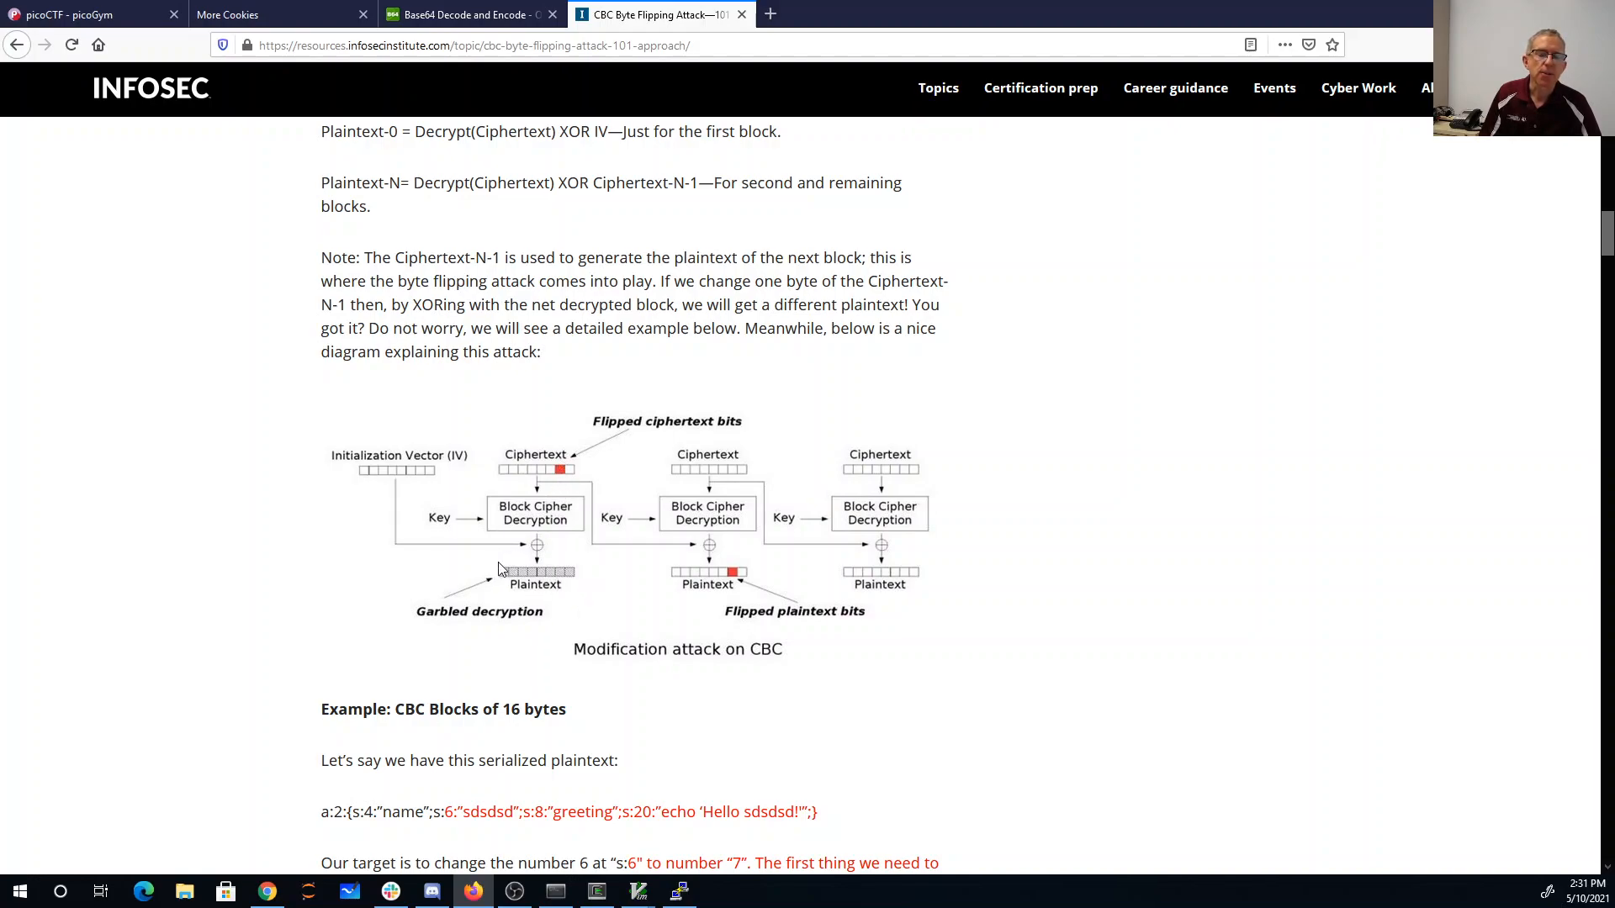
pyautogui.moveTo(346, 435)
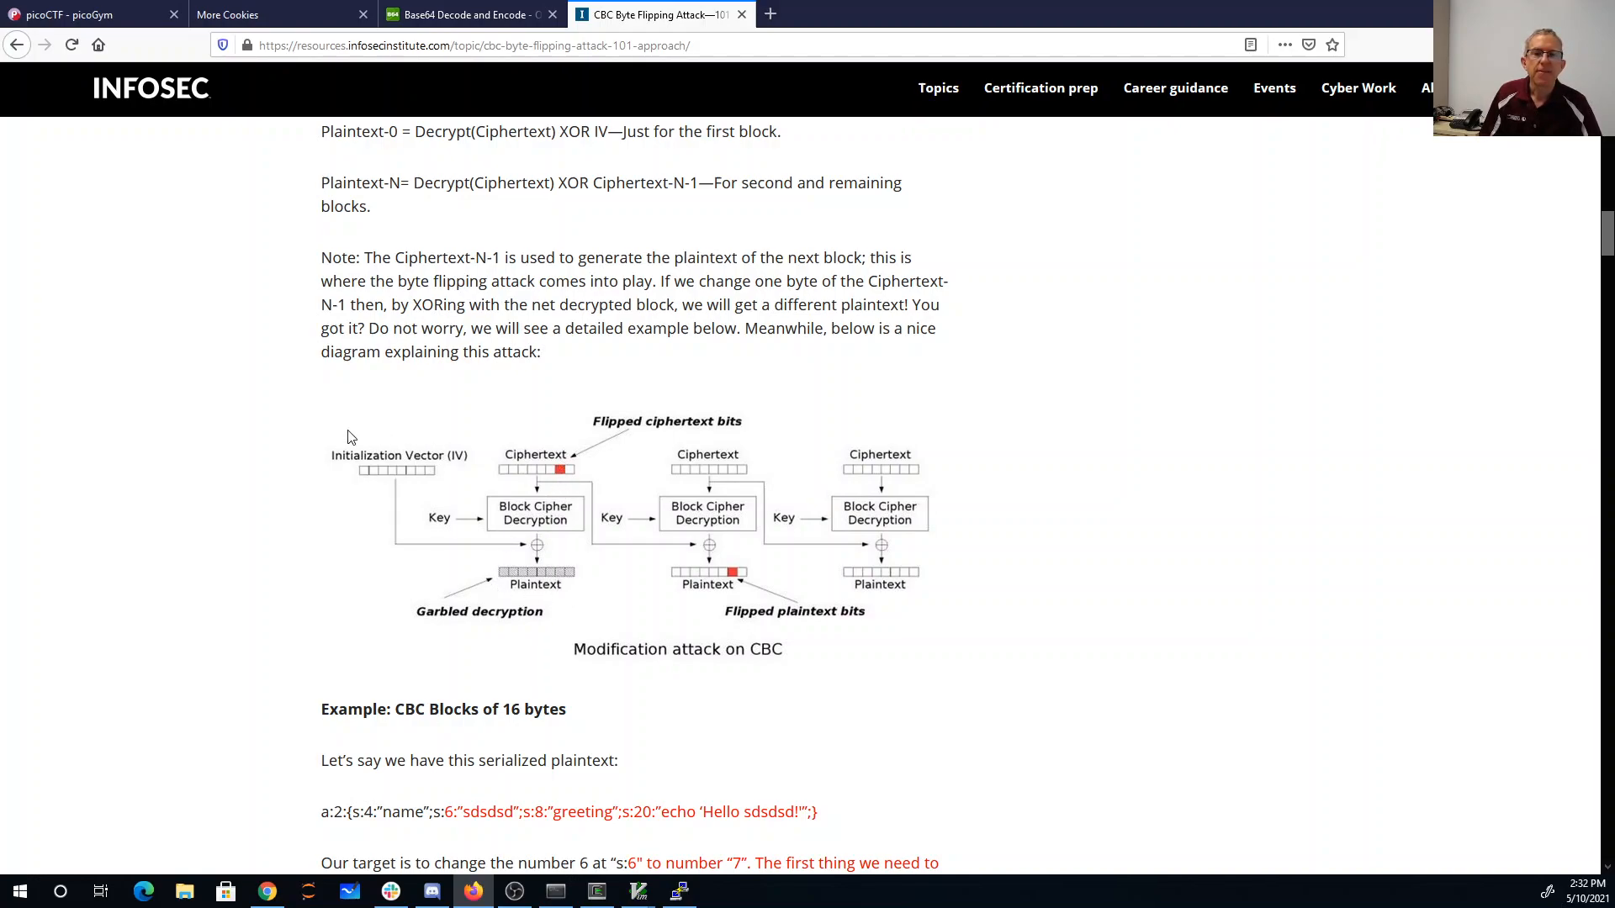
pyautogui.moveTo(332, 442)
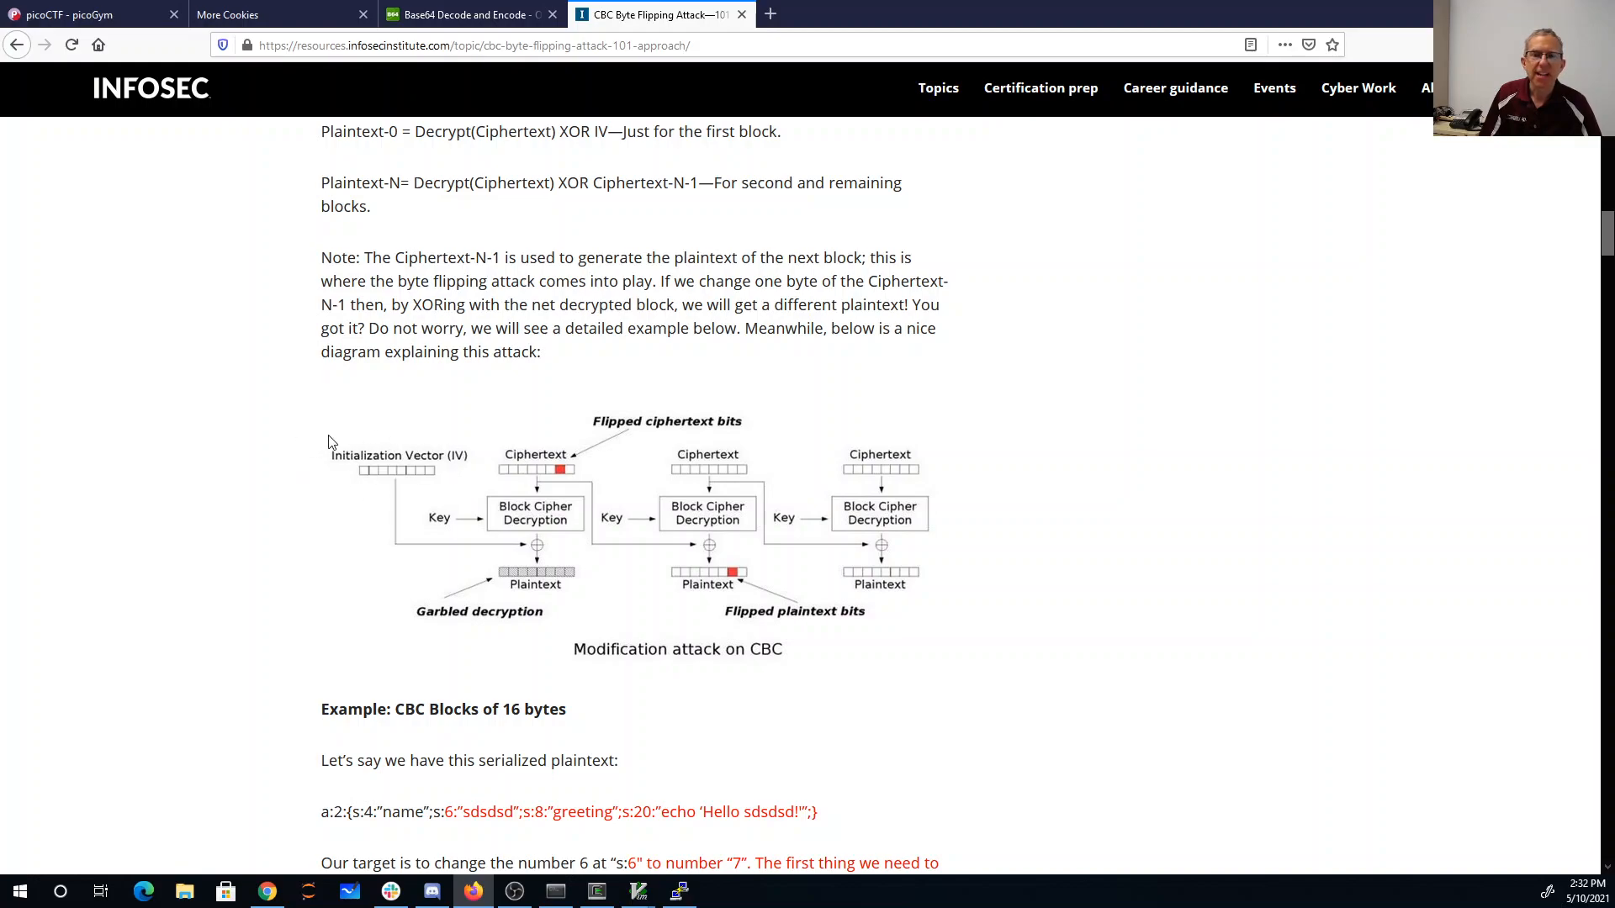
pyautogui.moveTo(548, 476)
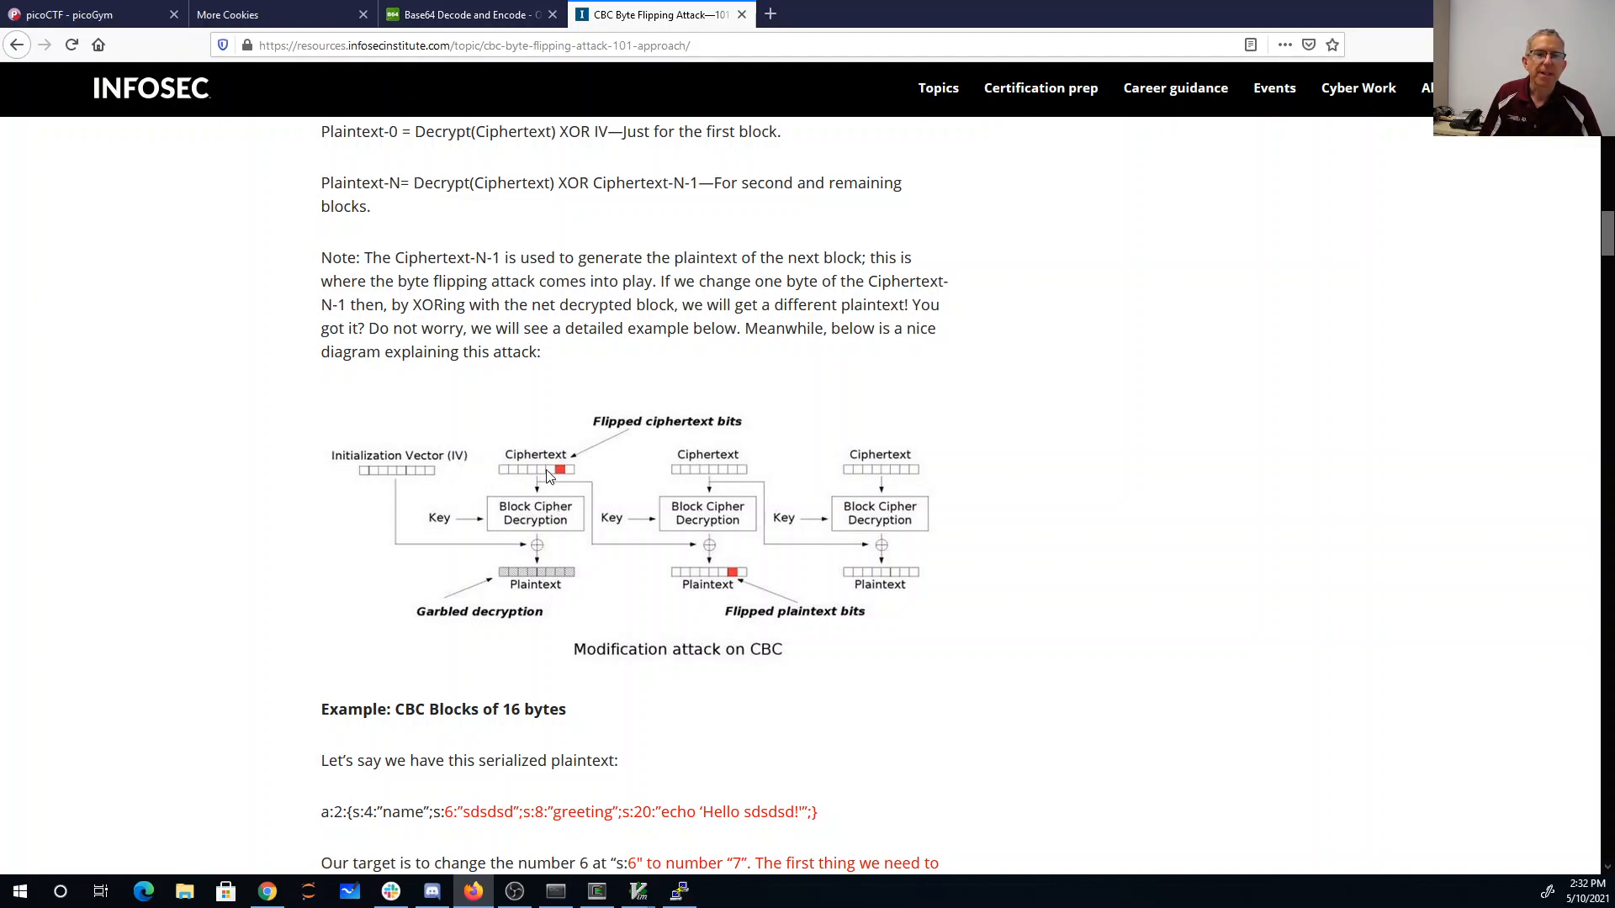
pyautogui.moveTo(543, 591)
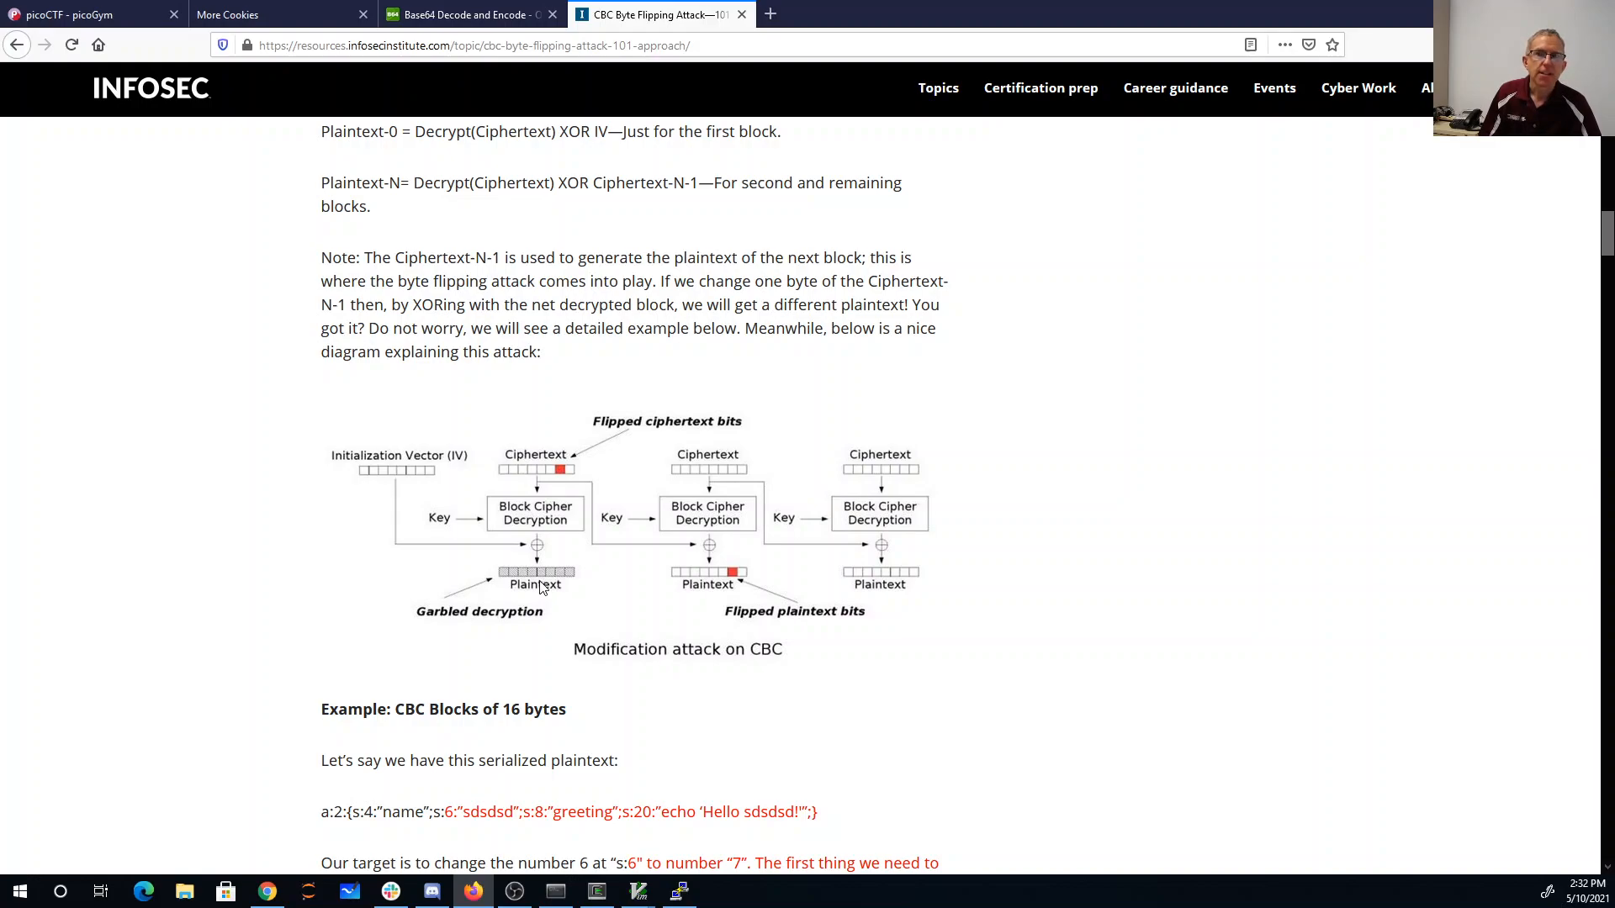
pyautogui.moveTo(519, 590)
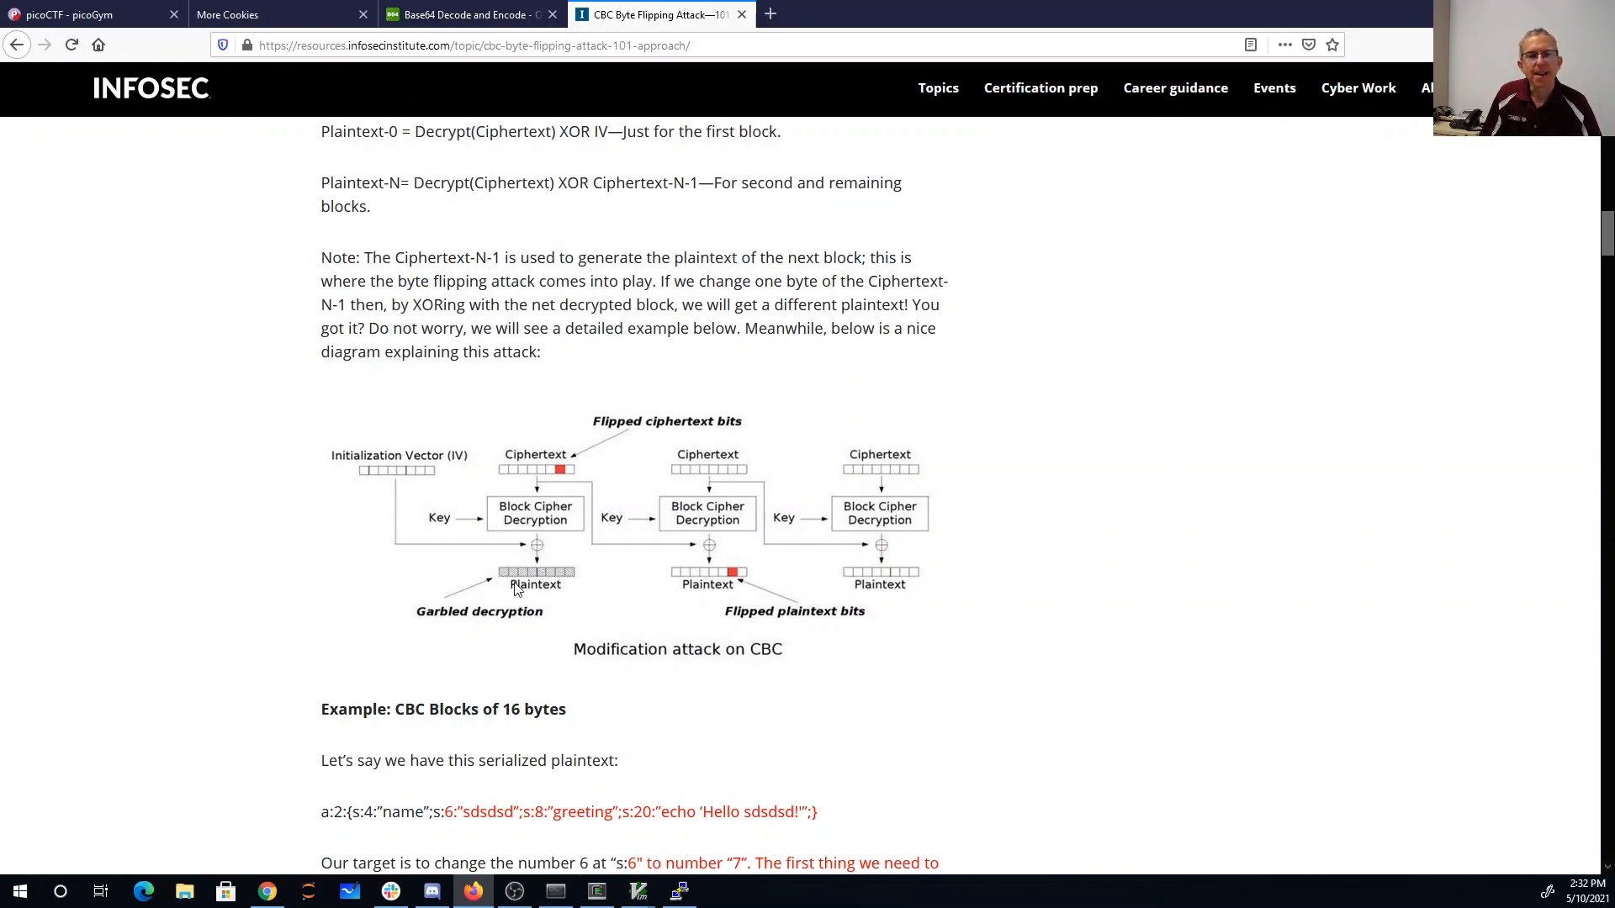
pyautogui.moveTo(606, 595)
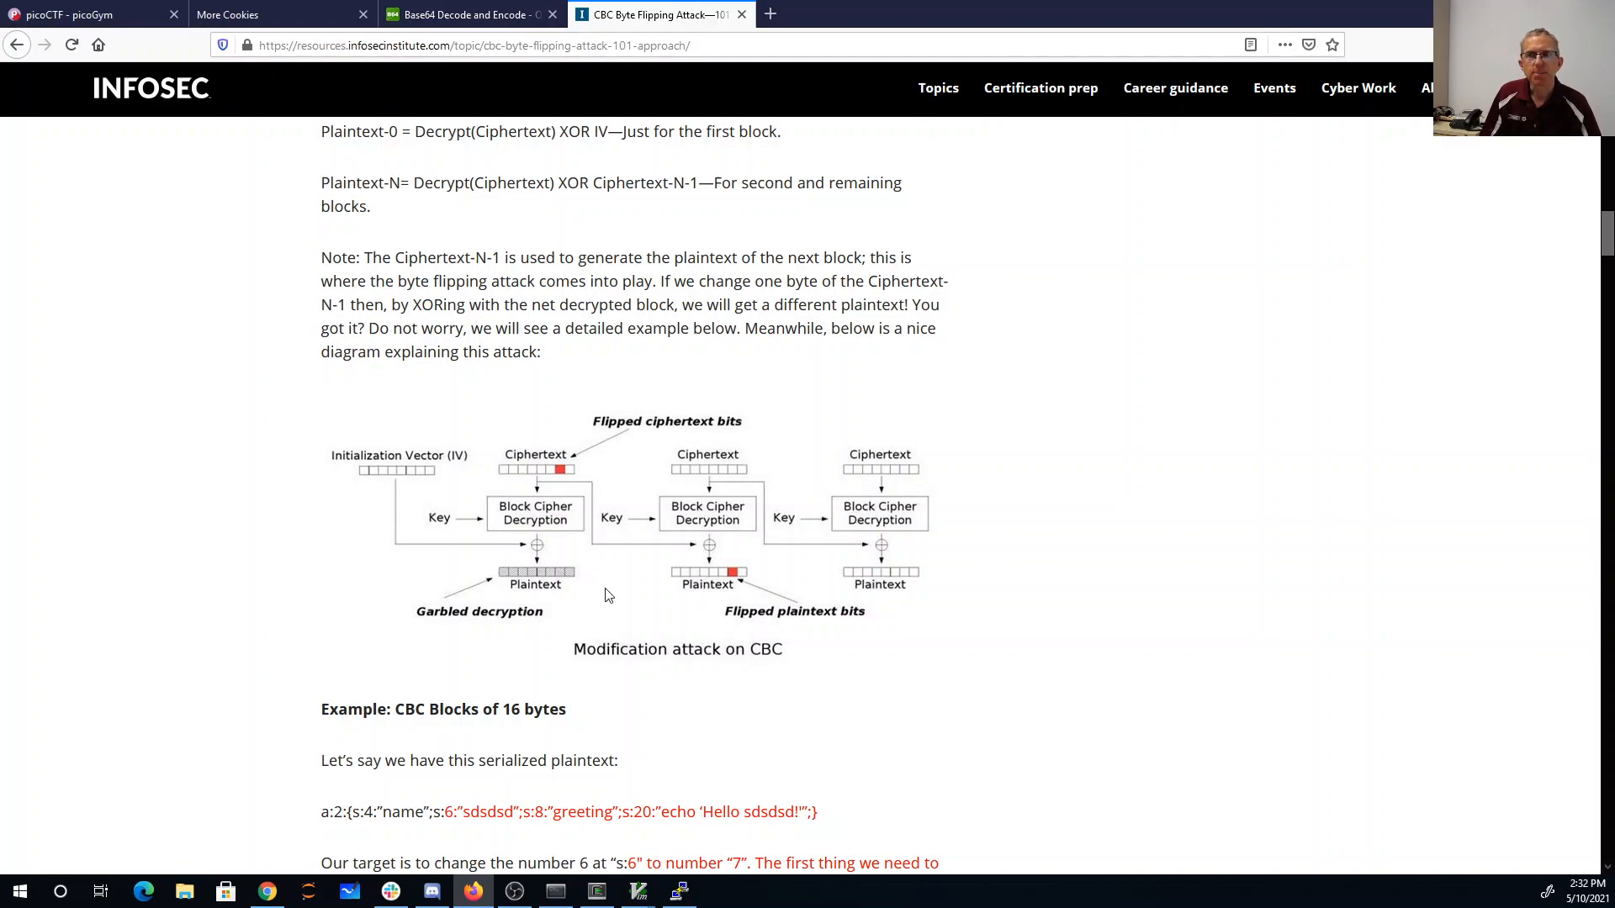
pyautogui.moveTo(599, 591)
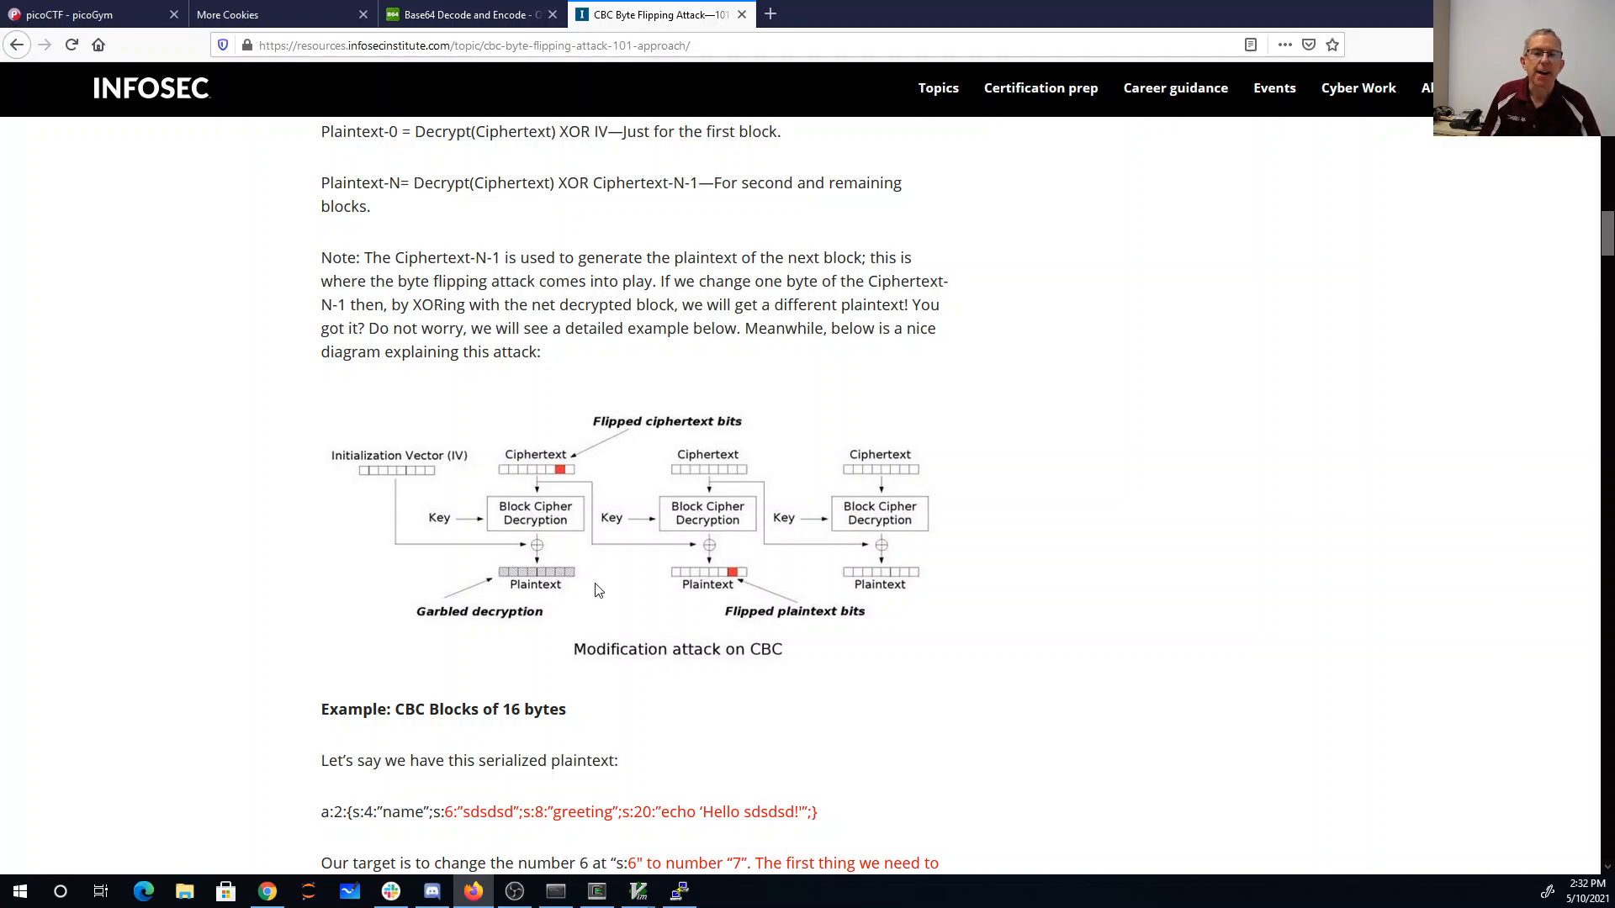
pyautogui.moveTo(343, 469)
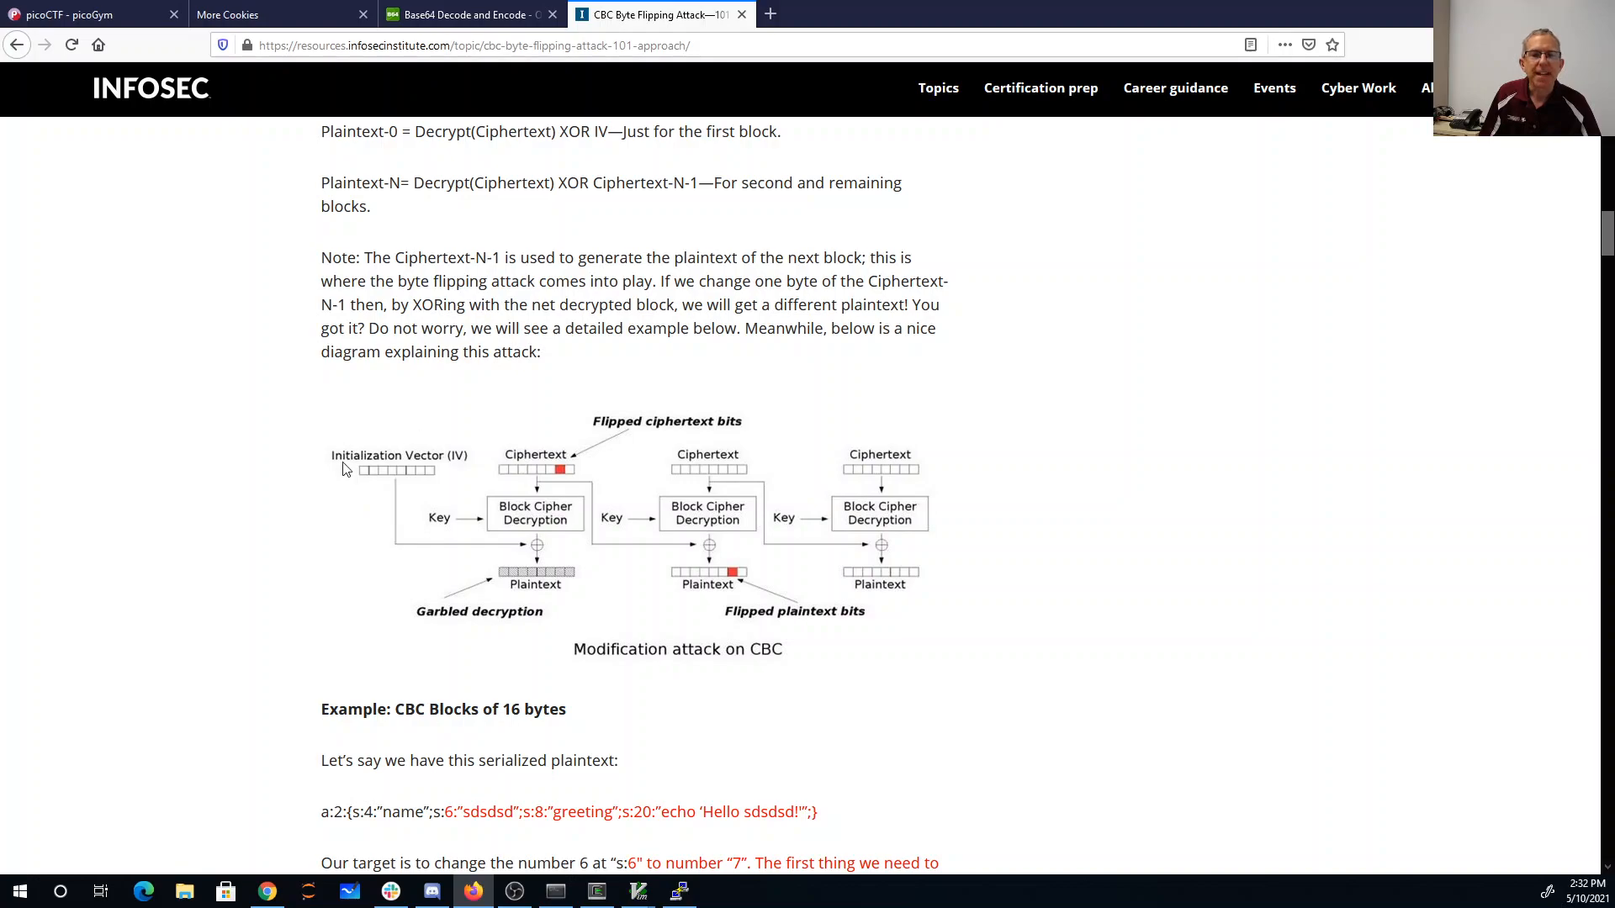
pyautogui.moveTo(434, 464)
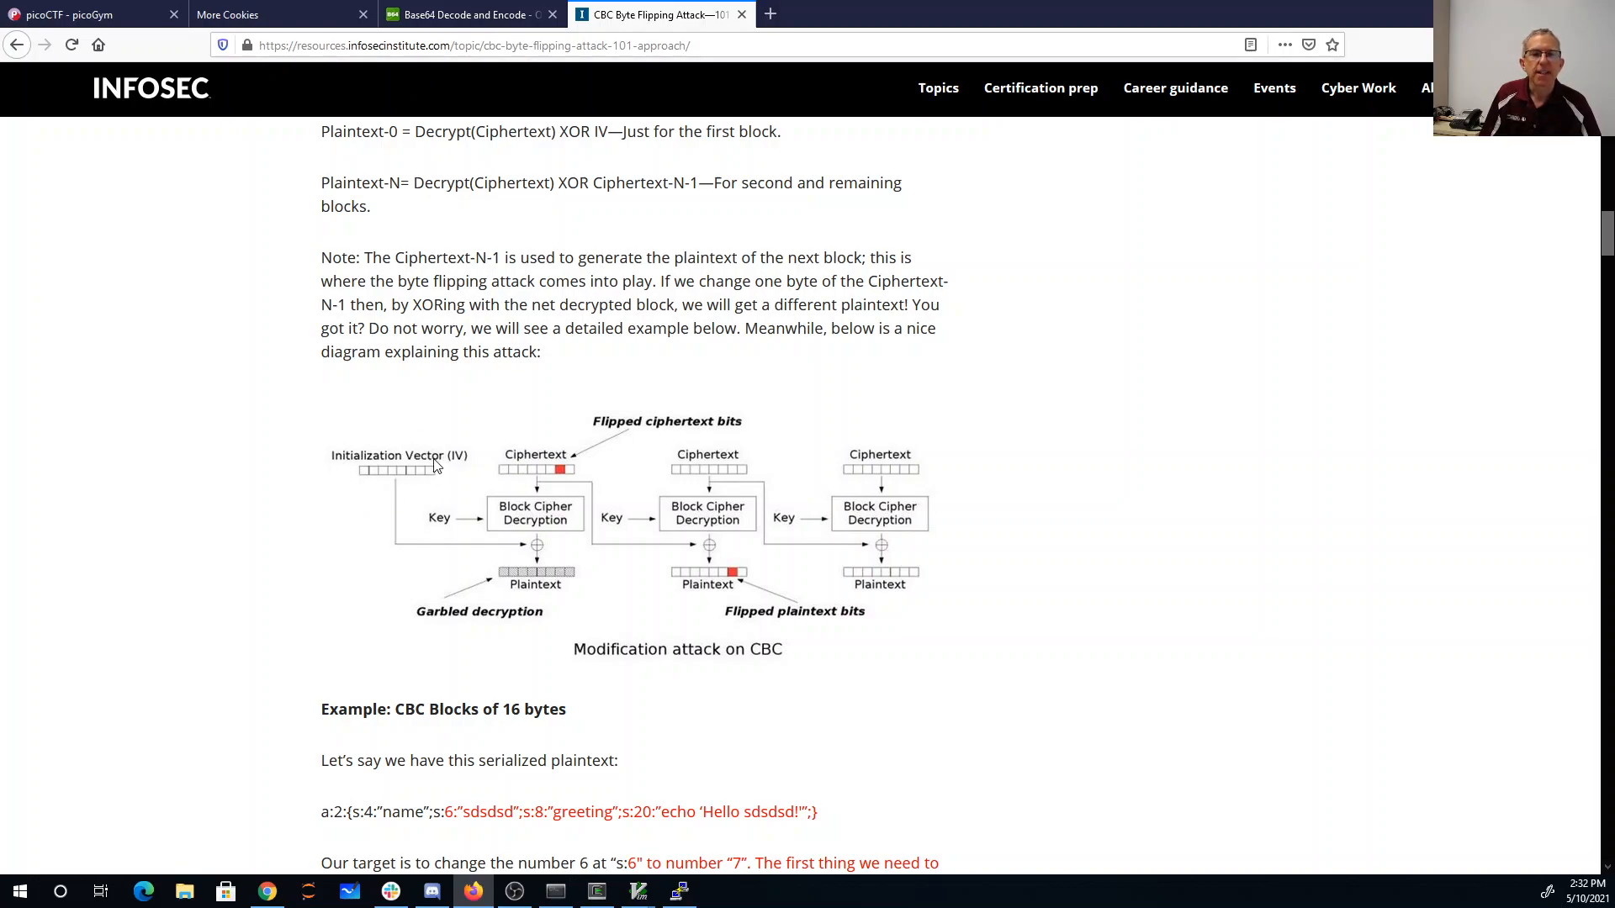
pyautogui.moveTo(405, 503)
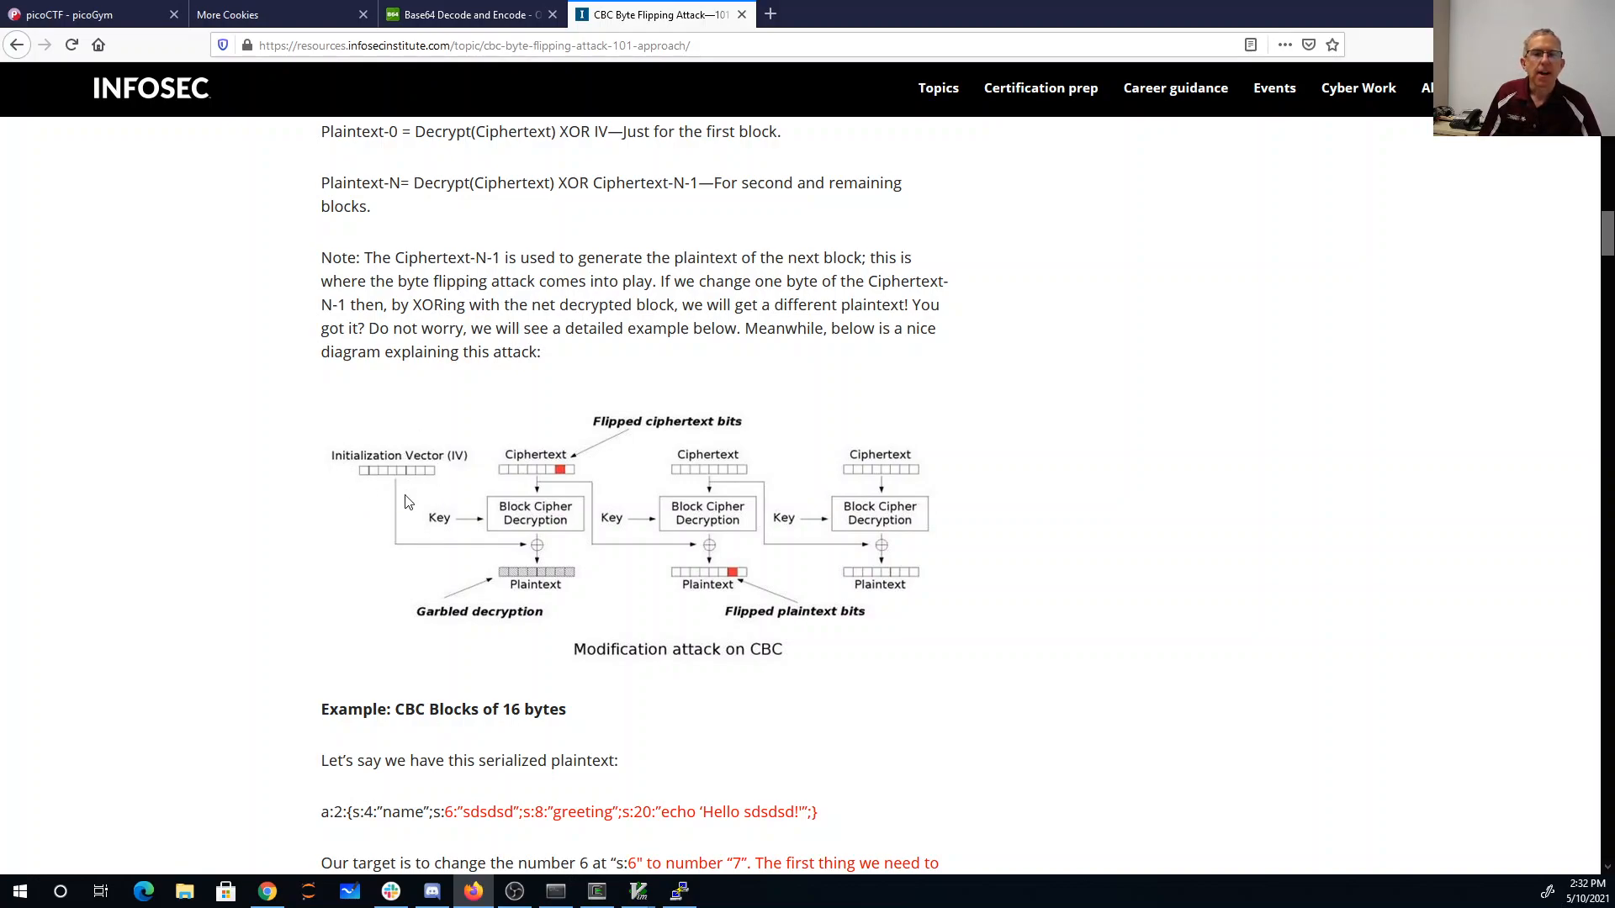
pyautogui.moveTo(469, 581)
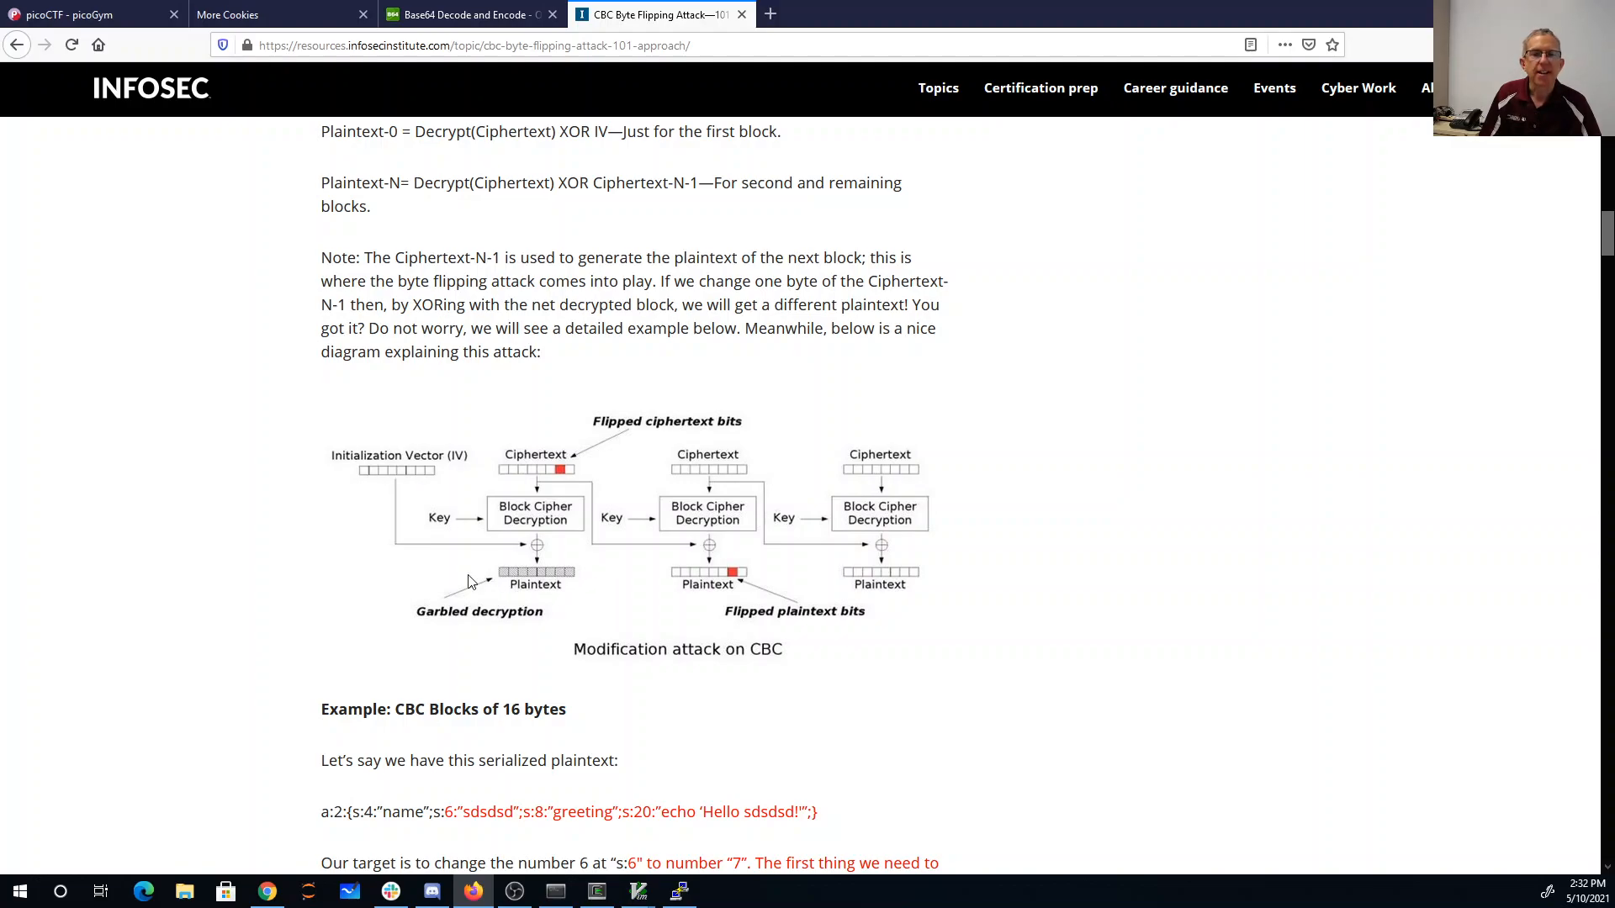
pyautogui.moveTo(572, 585)
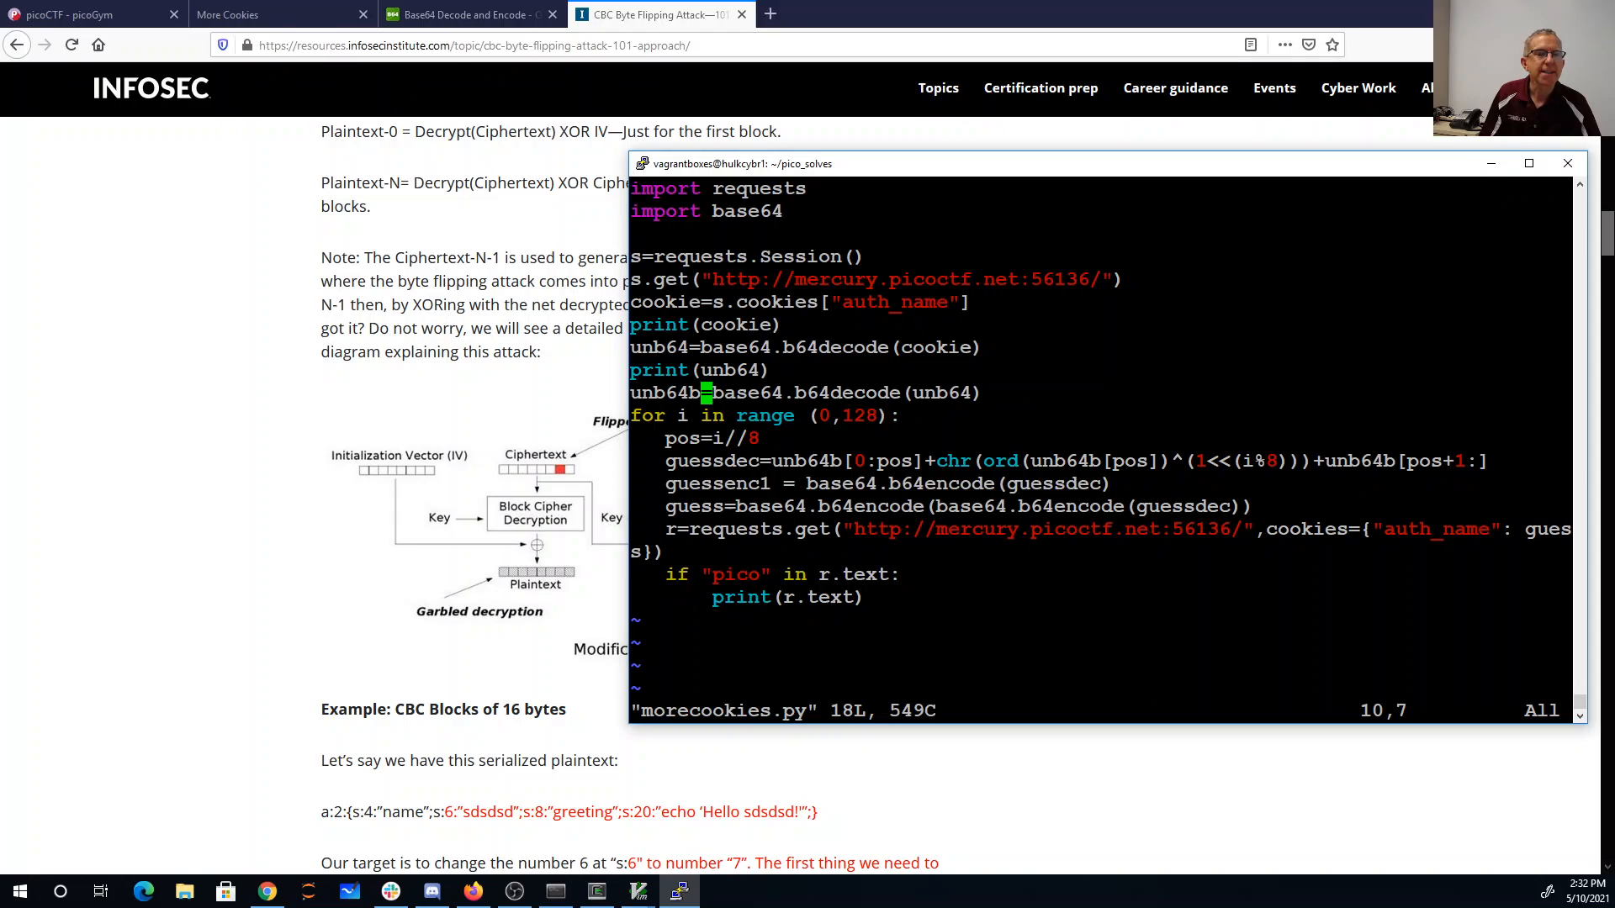
# - Highlight the loop bound 128 in morecookies.py's bit-flipping for-loop
pyautogui.doubleClick(846, 415)
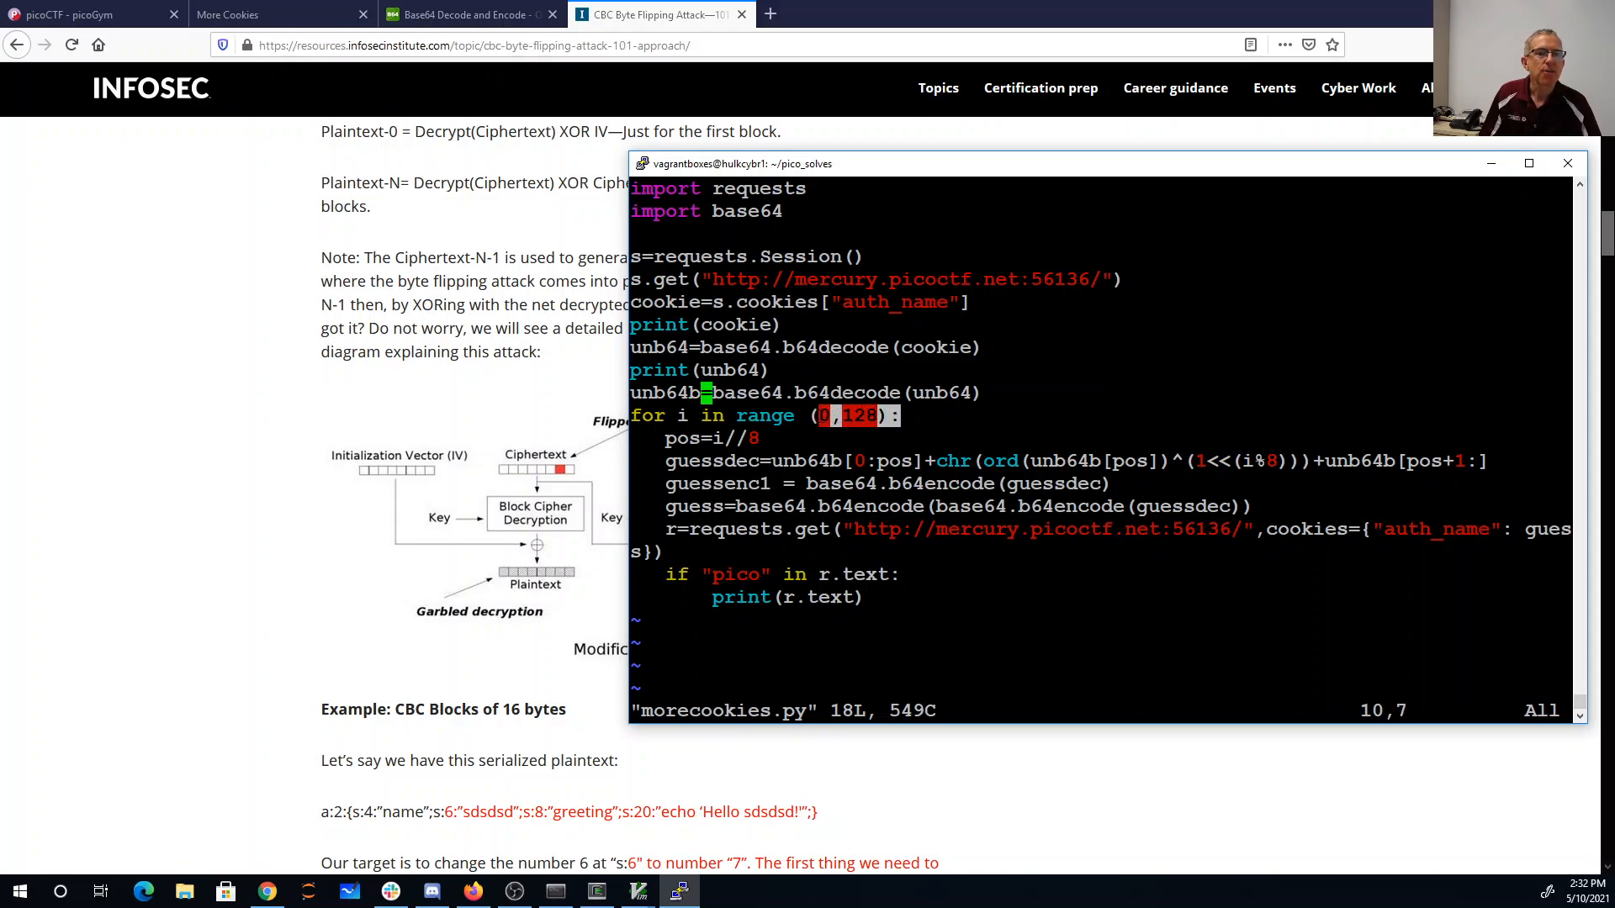
pyautogui.moveTo(424, 463)
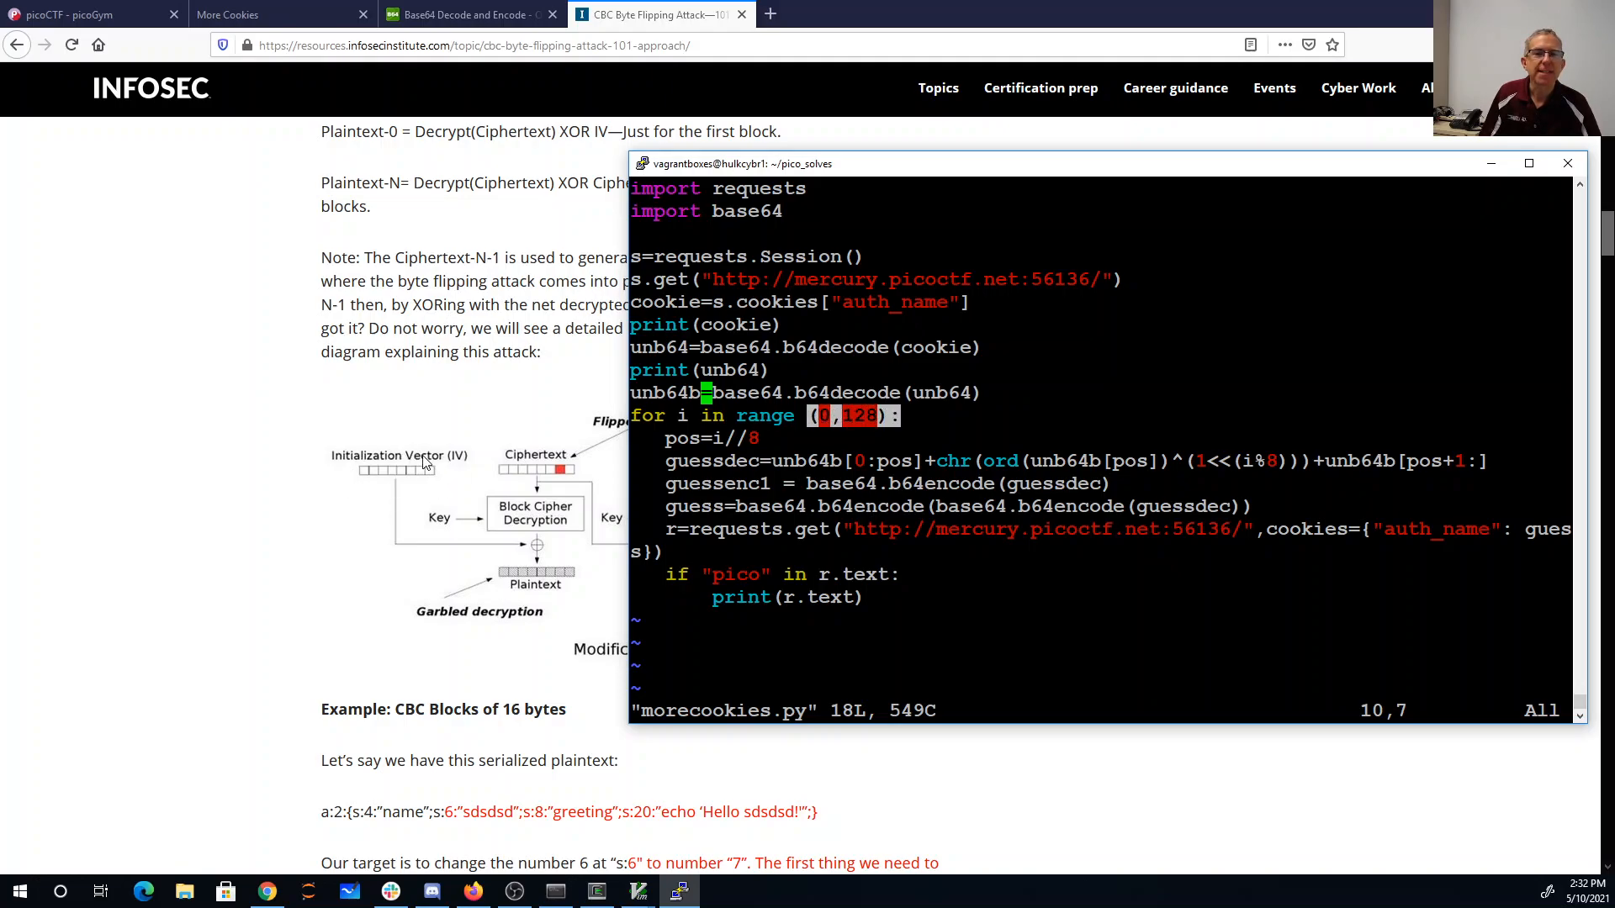
pyautogui.moveTo(411, 498)
pyautogui.write('pyt')
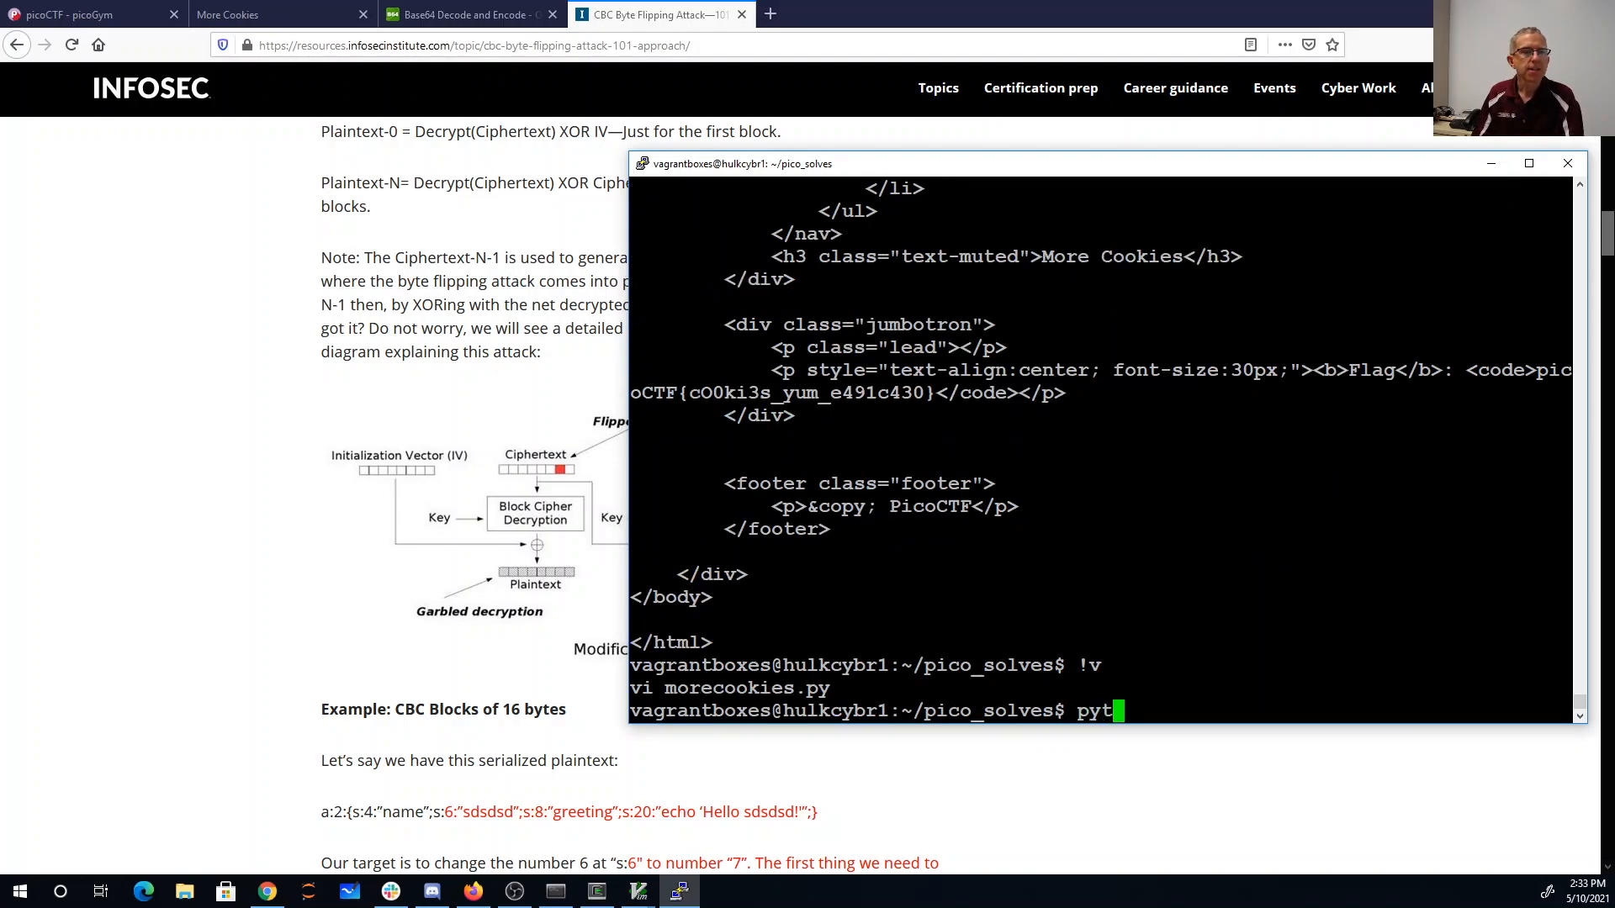
# - Run python morecookies.py and select the picoCTF{cO0ki3s_yum_e491c430} flag in its HTML output
pyautogui.write('hon morecookies.py')
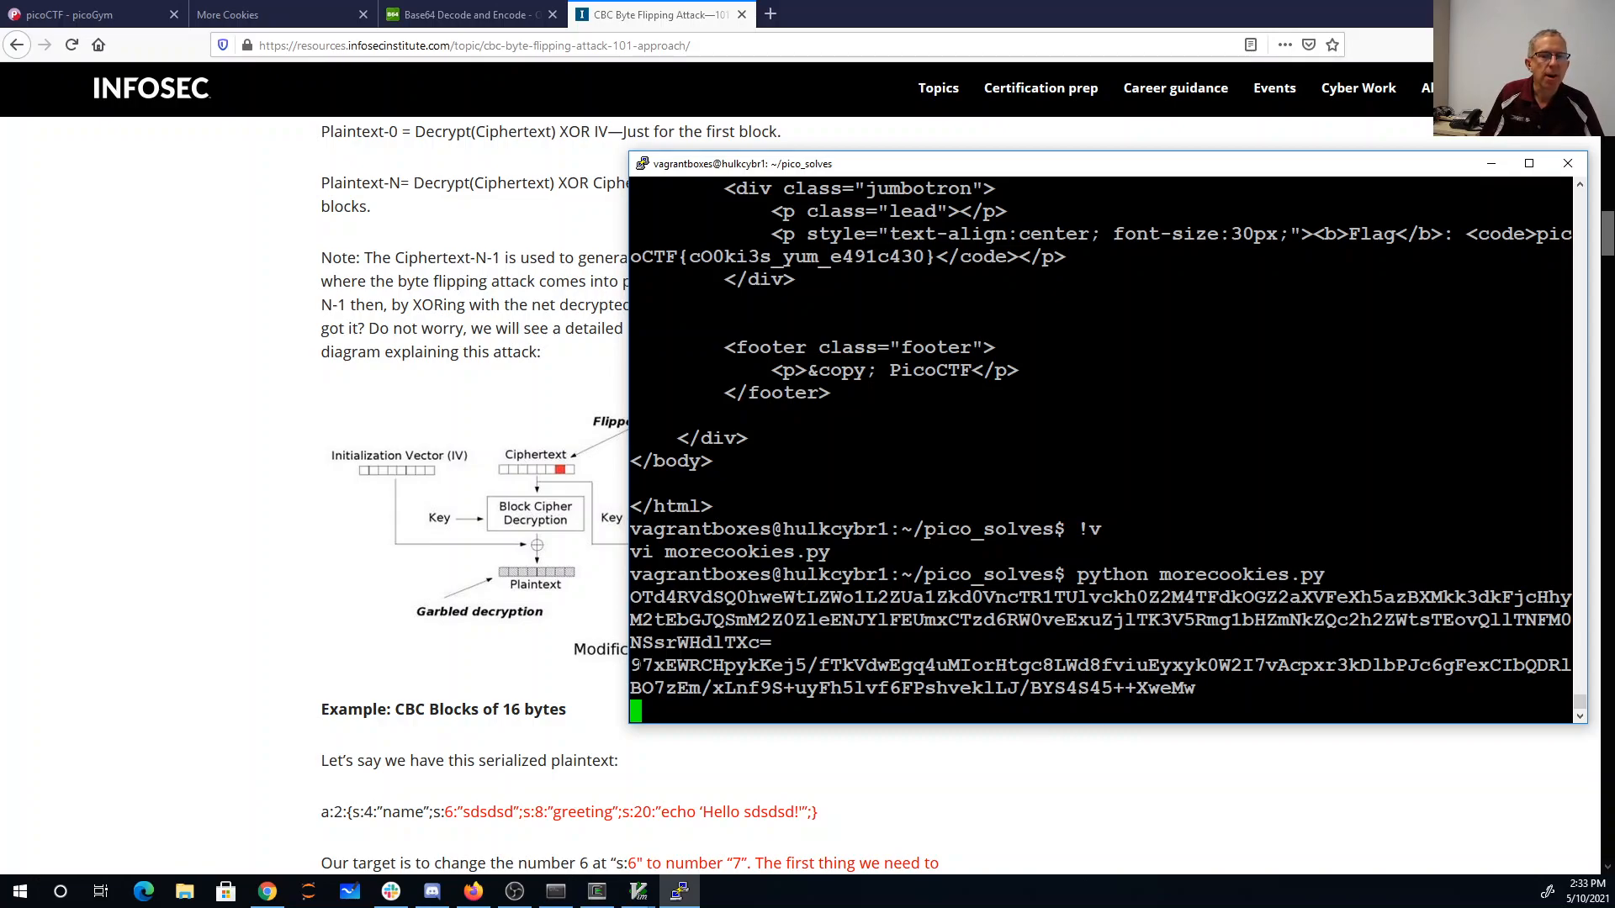
pyautogui.scroll(3)
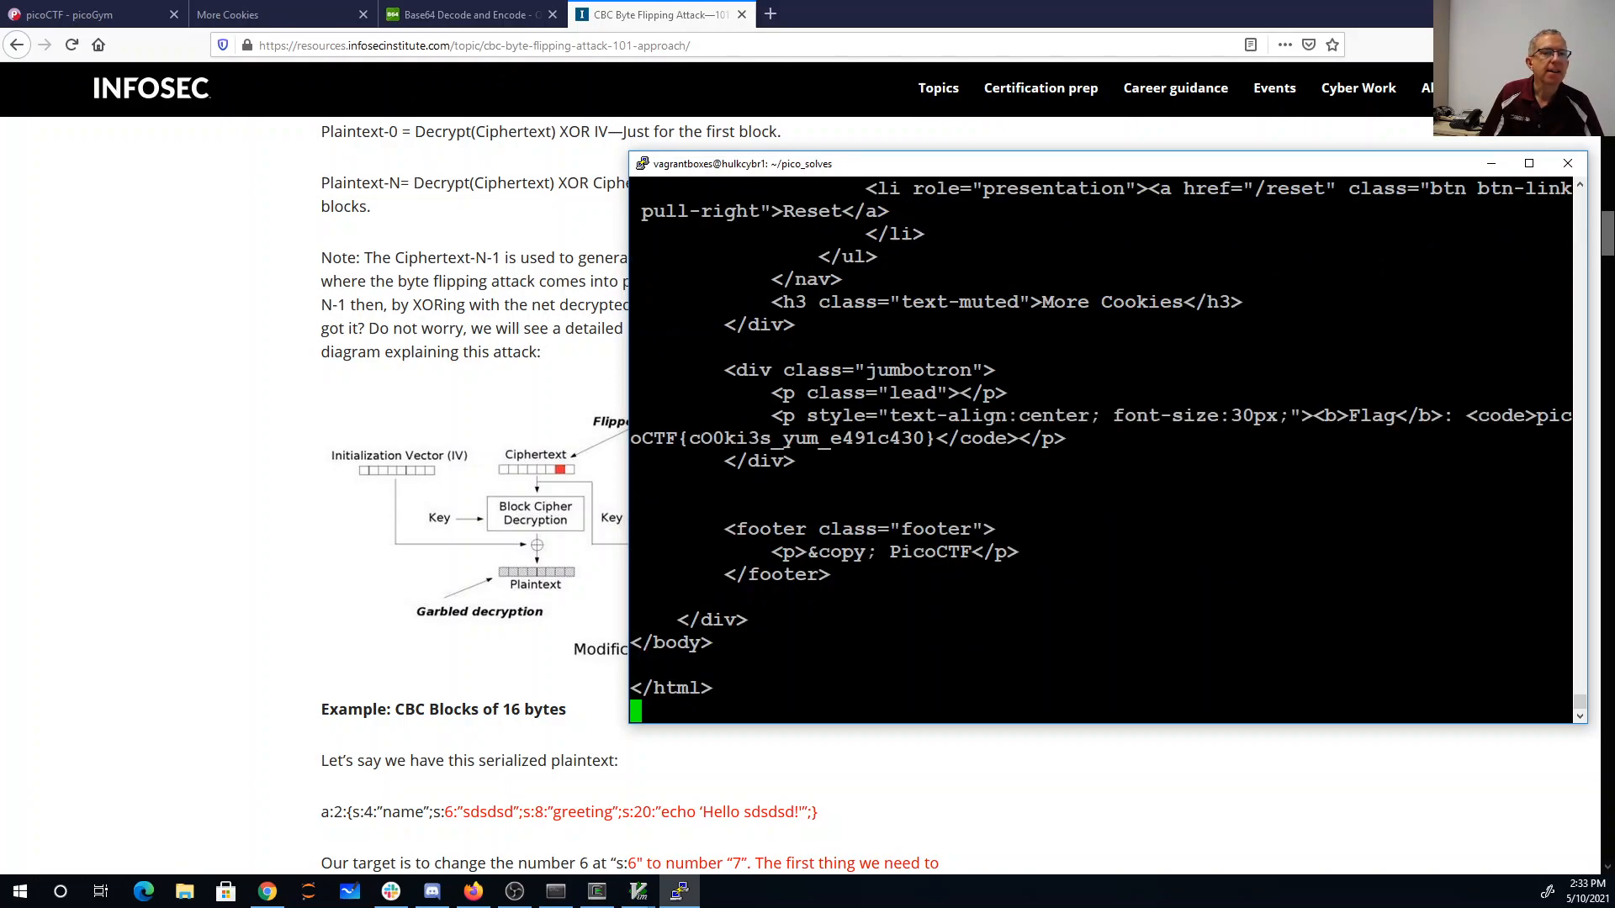
pyautogui.press('Return')
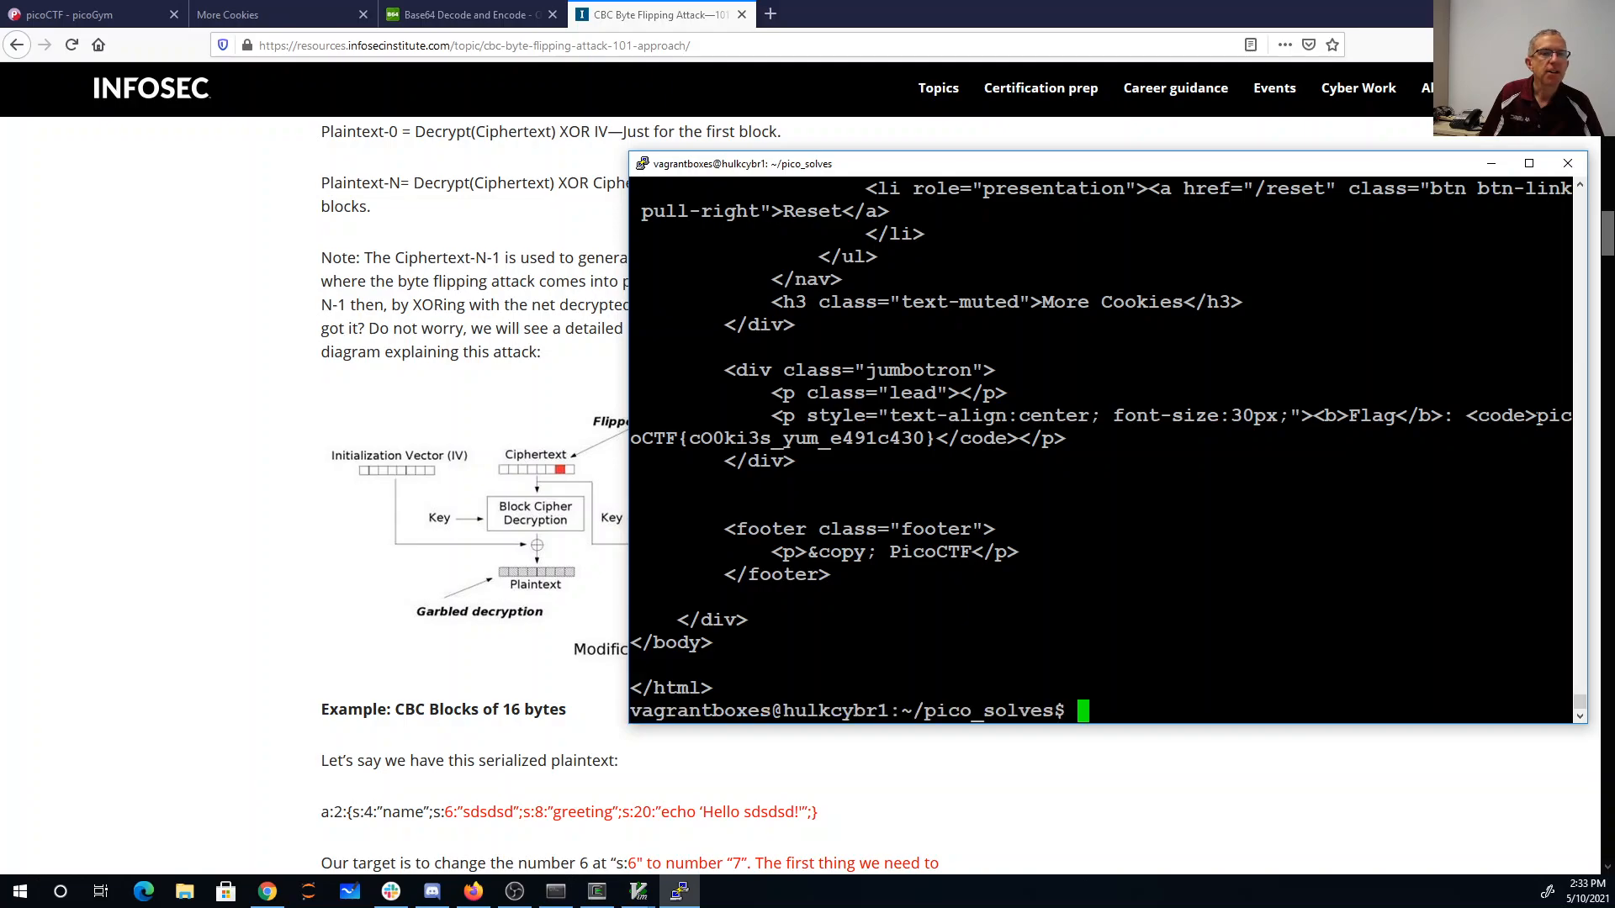
pyautogui.doubleClick(782, 437)
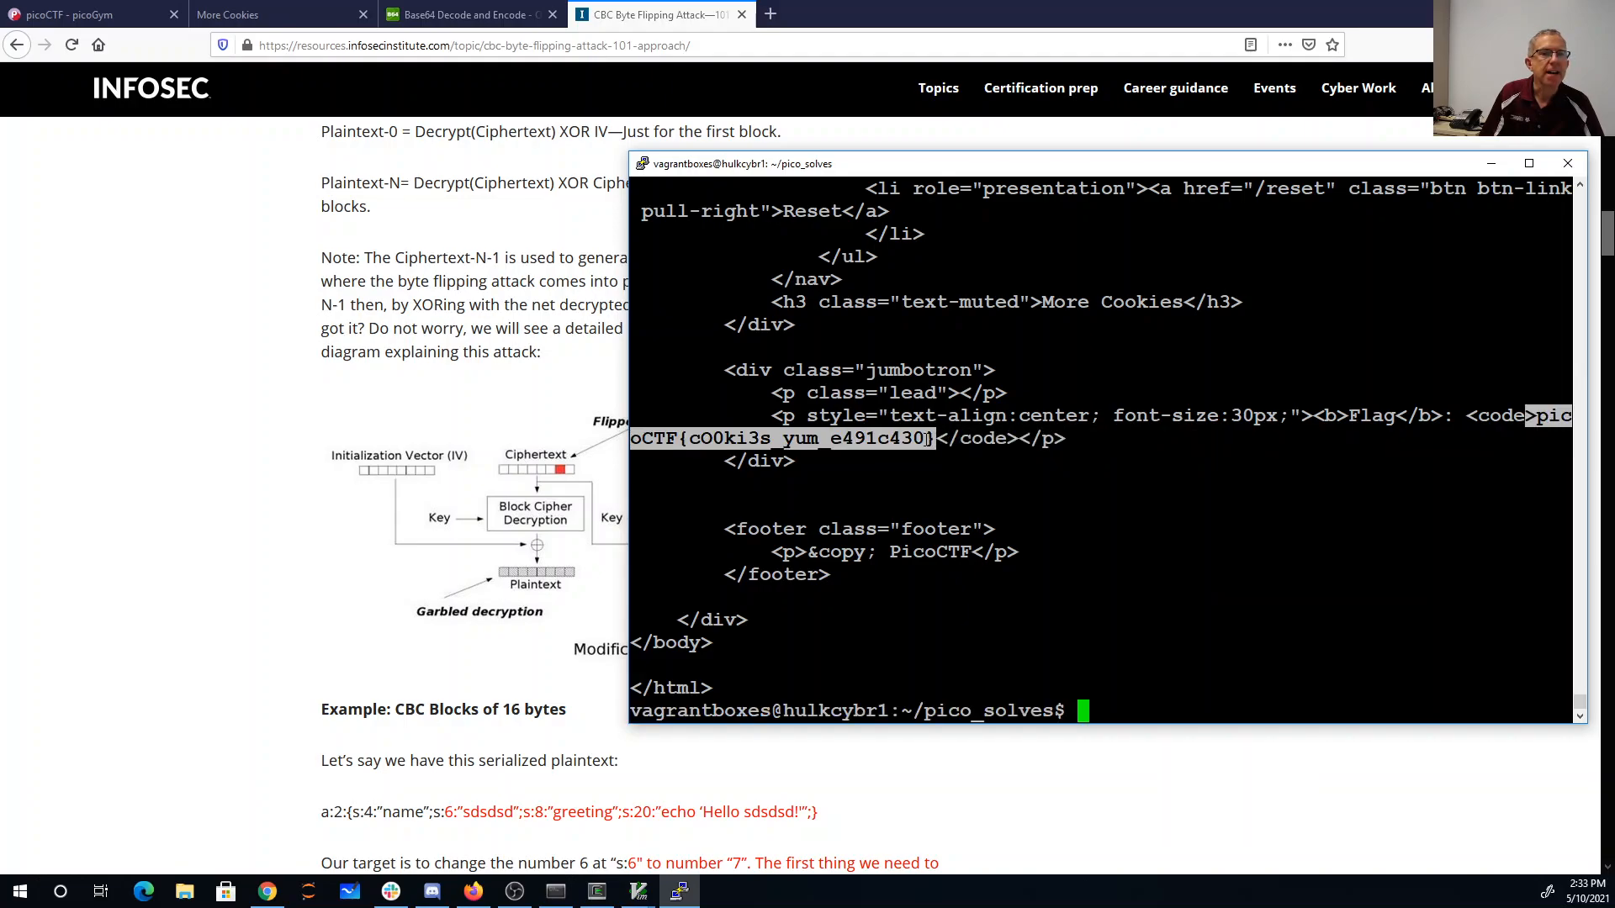